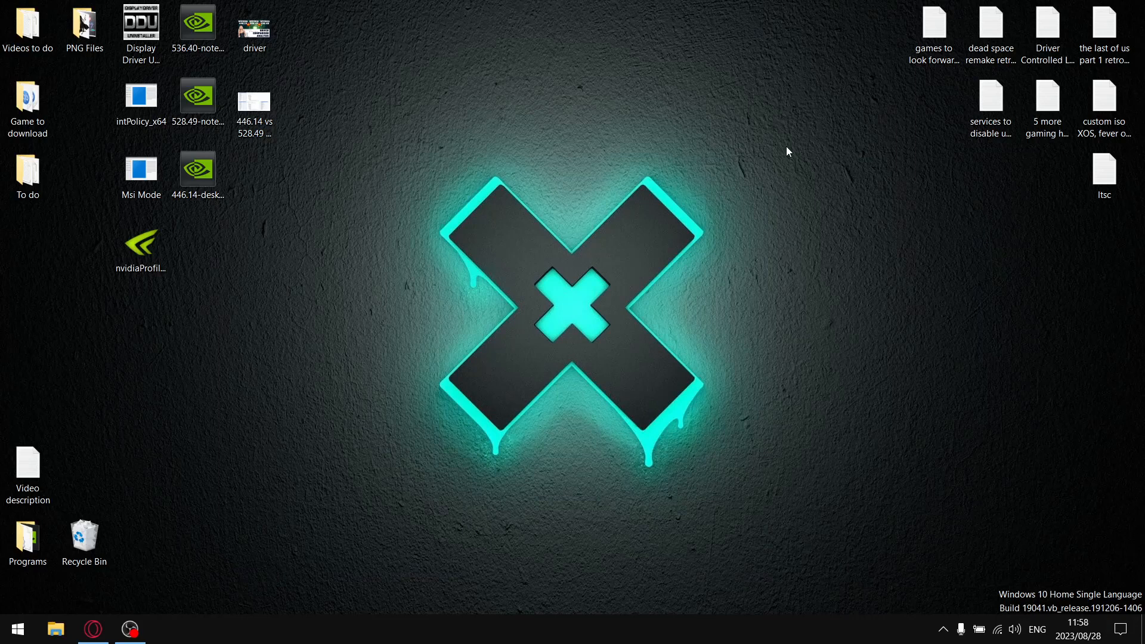
pyautogui.moveTo(202, 80)
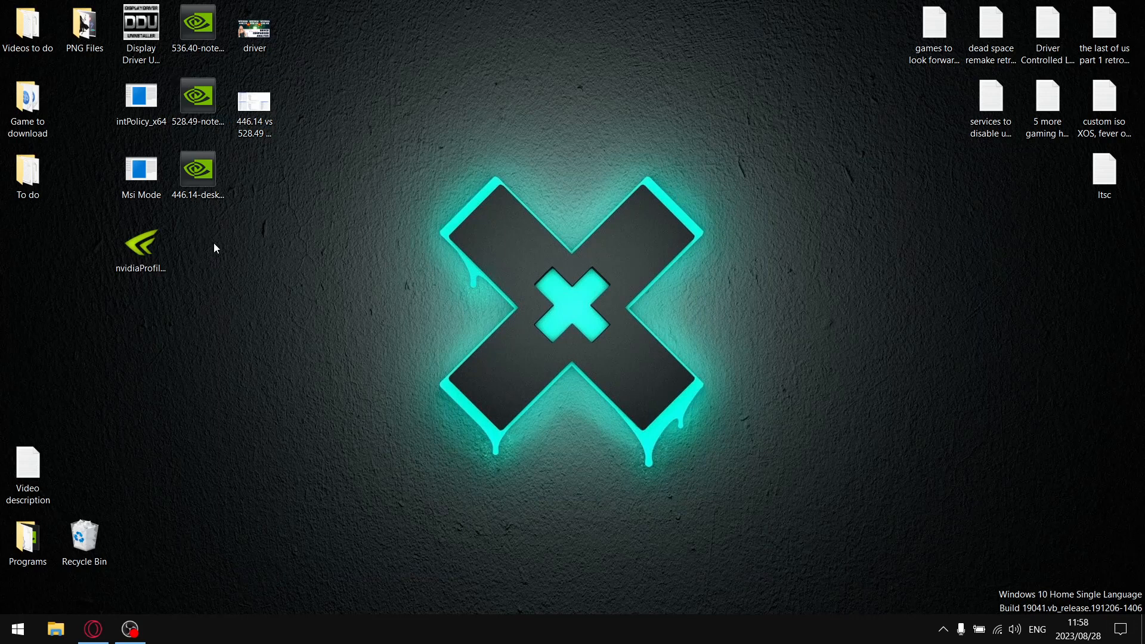
# Bring up the browser showing the Laptop Tweaking Tips YouTube channel home page.
pyautogui.click(197, 170)
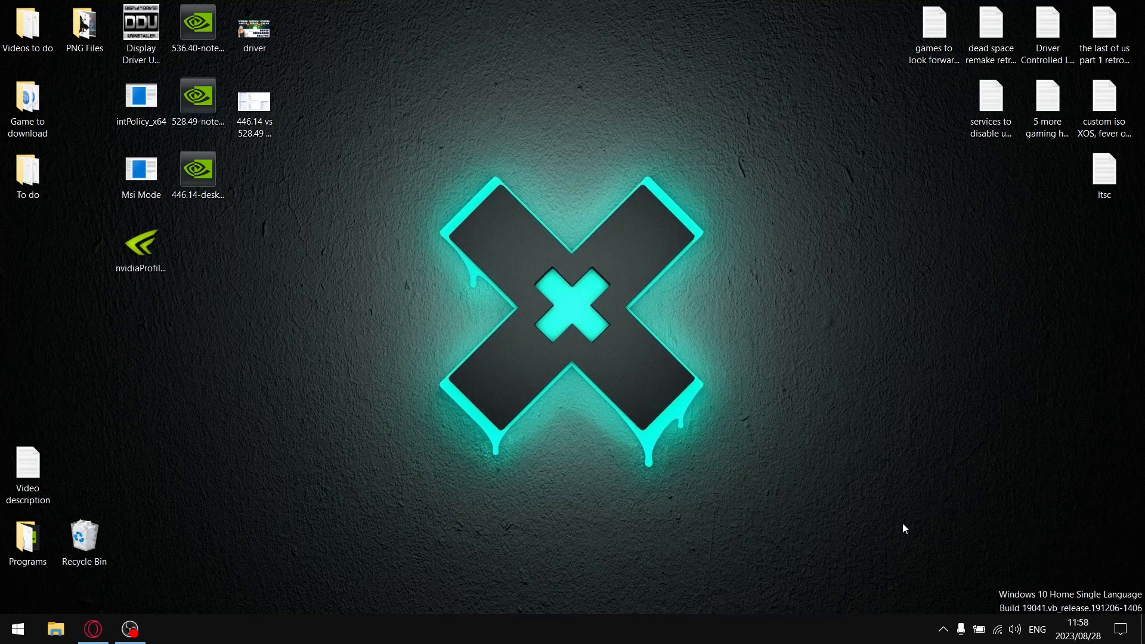
pyautogui.moveTo(941, 512)
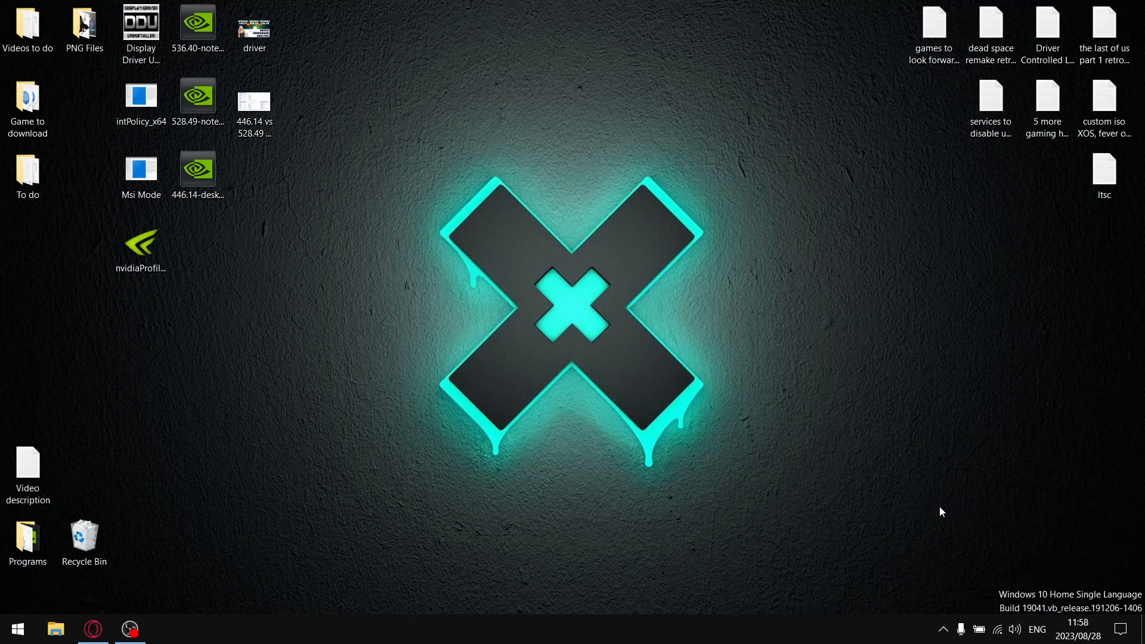
pyautogui.moveTo(932, 508)
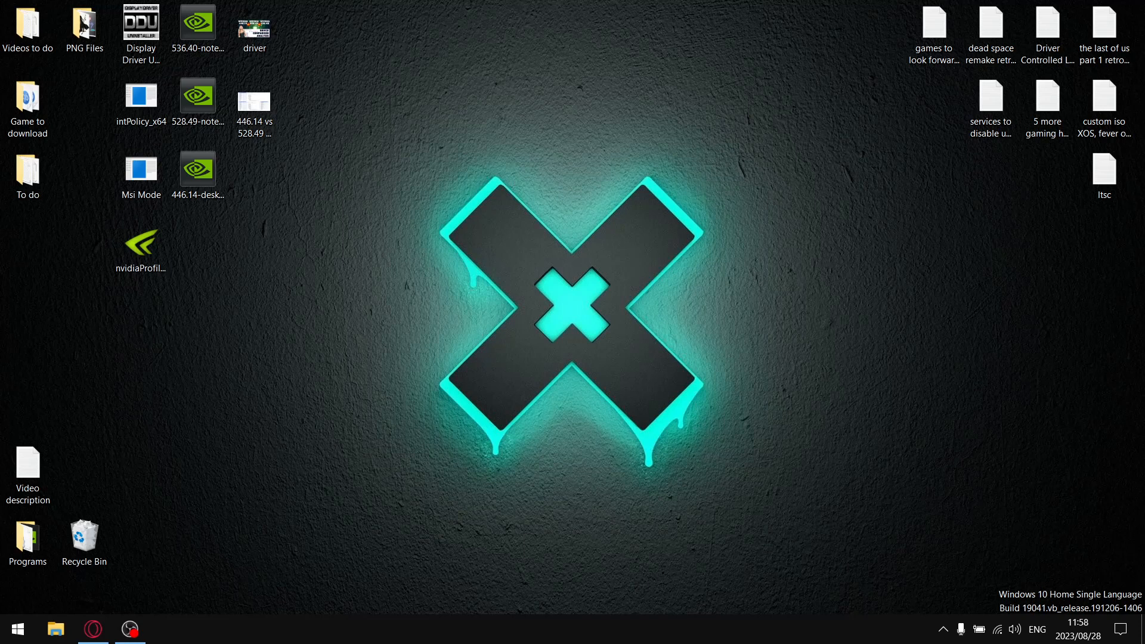
pyautogui.moveTo(361, 348)
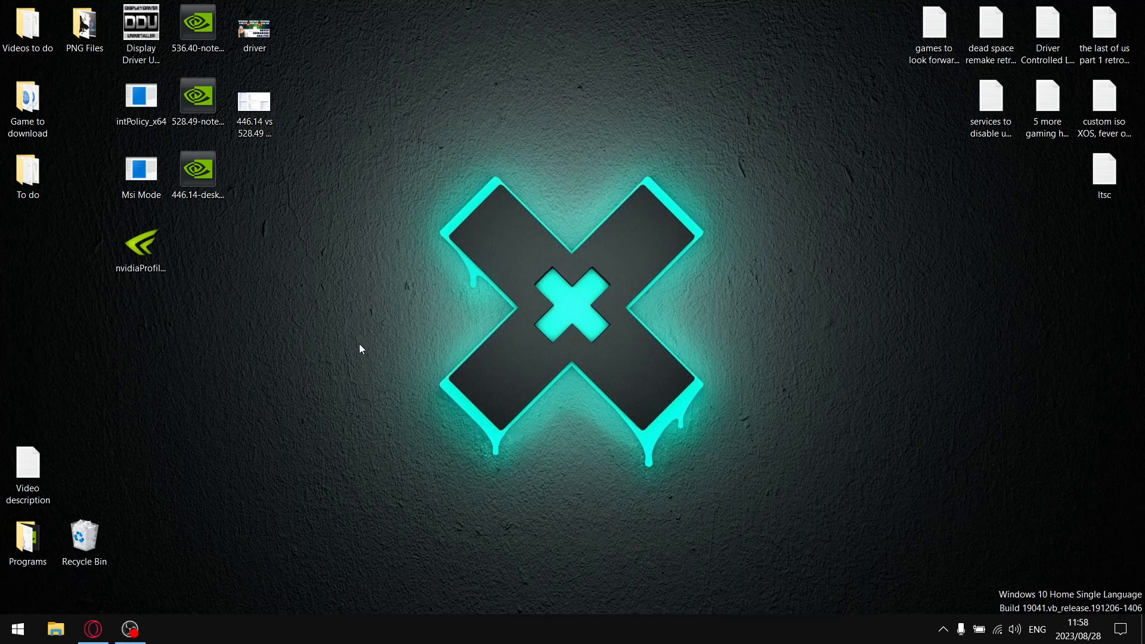
pyautogui.click(254, 103)
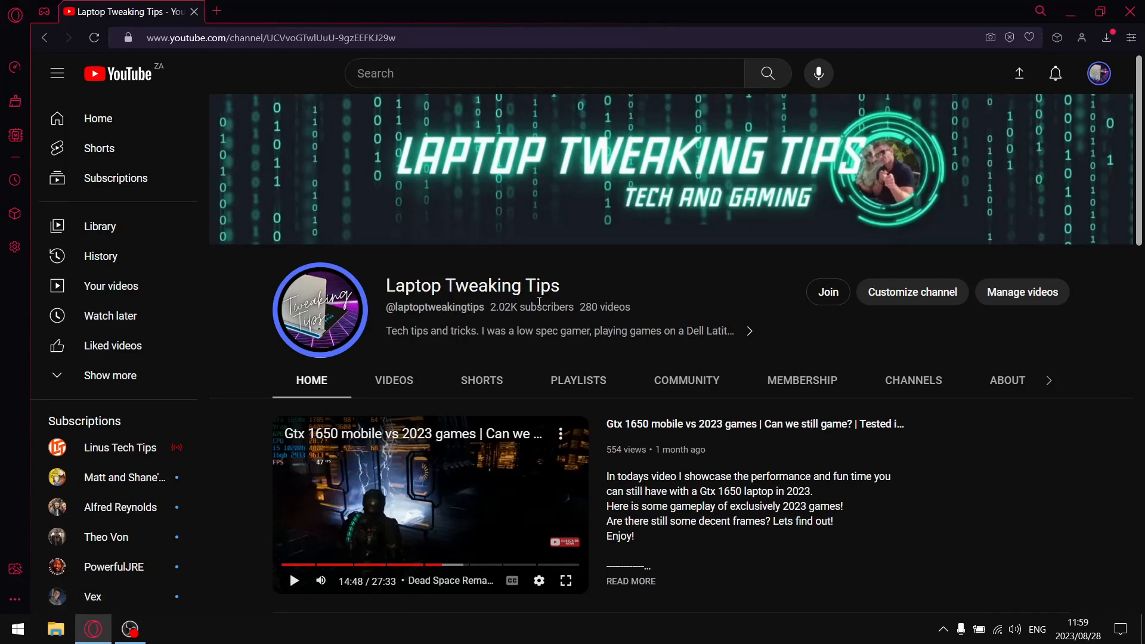
pyautogui.moveTo(572, 365)
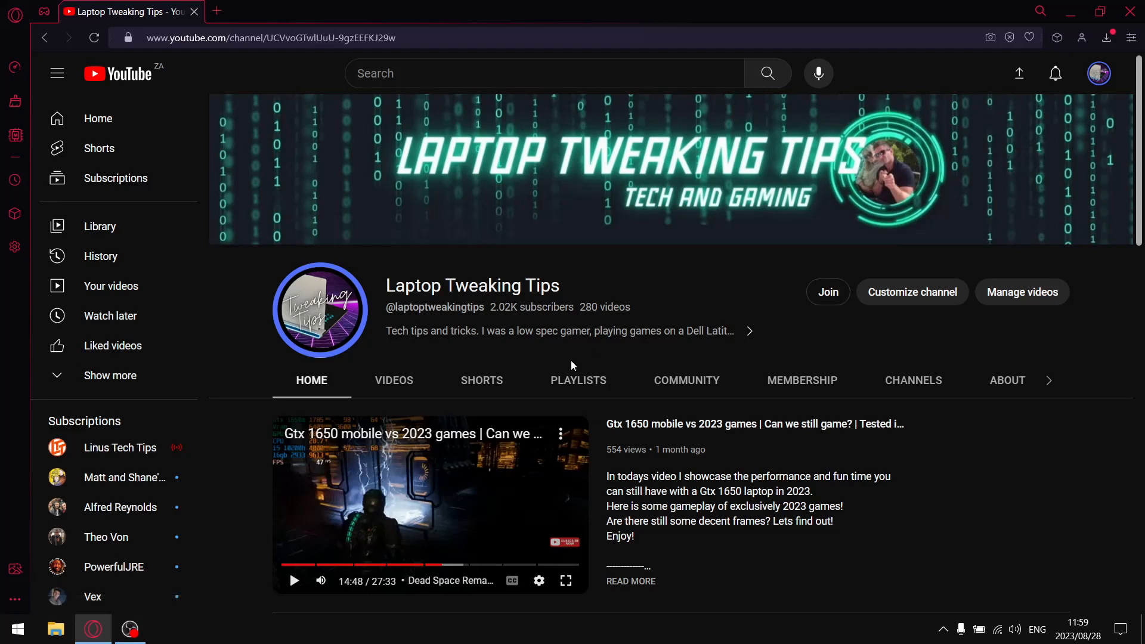
pyautogui.moveTo(515, 331)
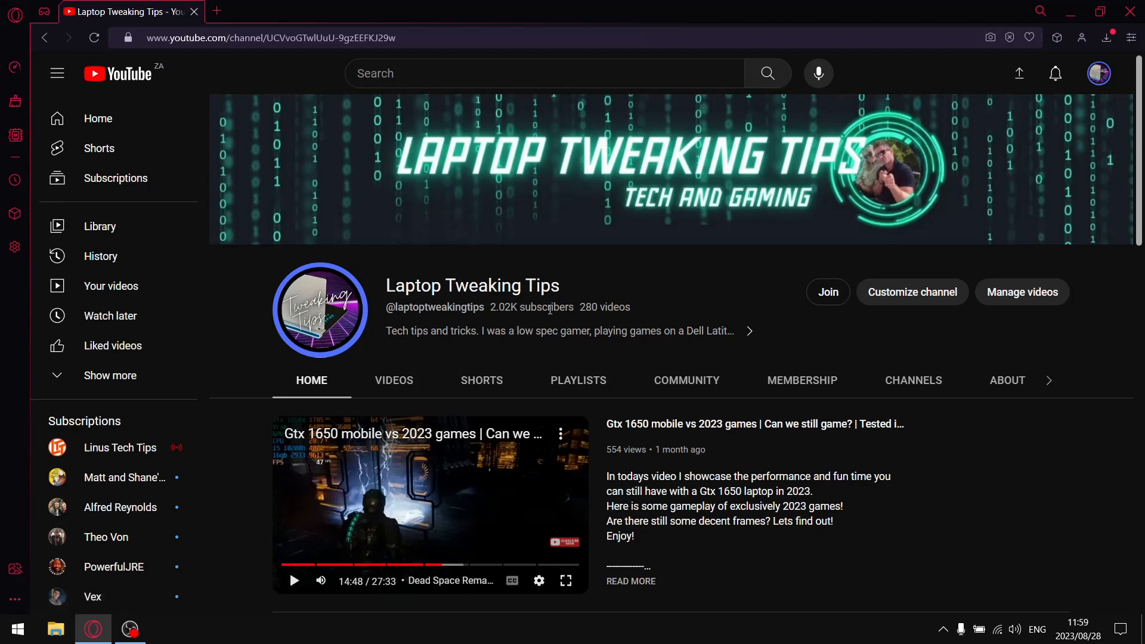
pyautogui.moveTo(664, 311)
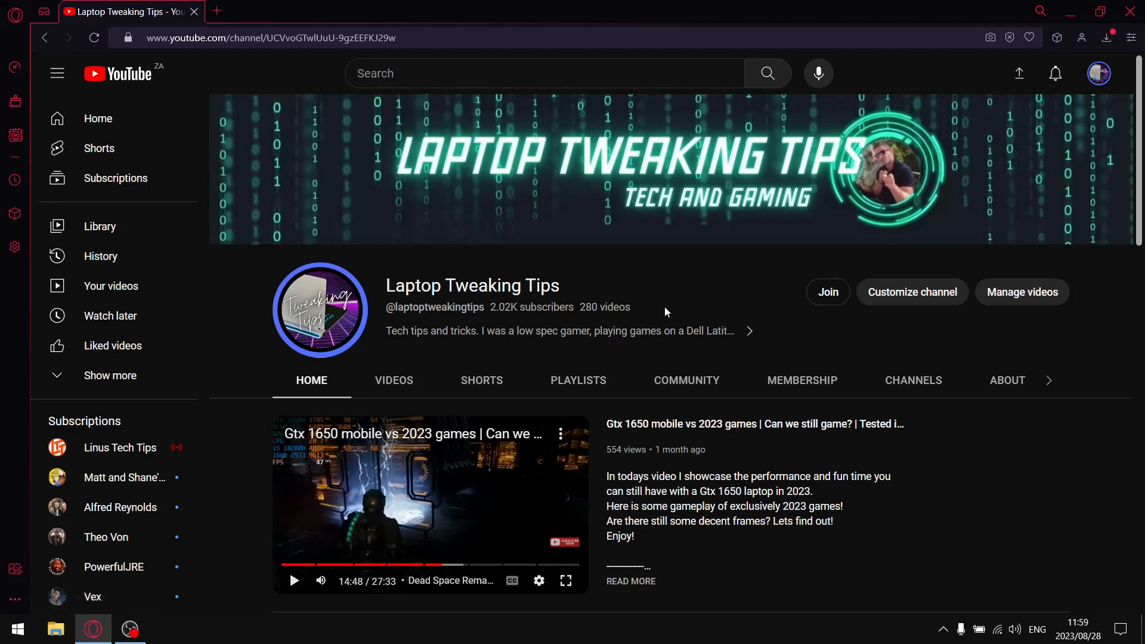
pyautogui.moveTo(604, 355)
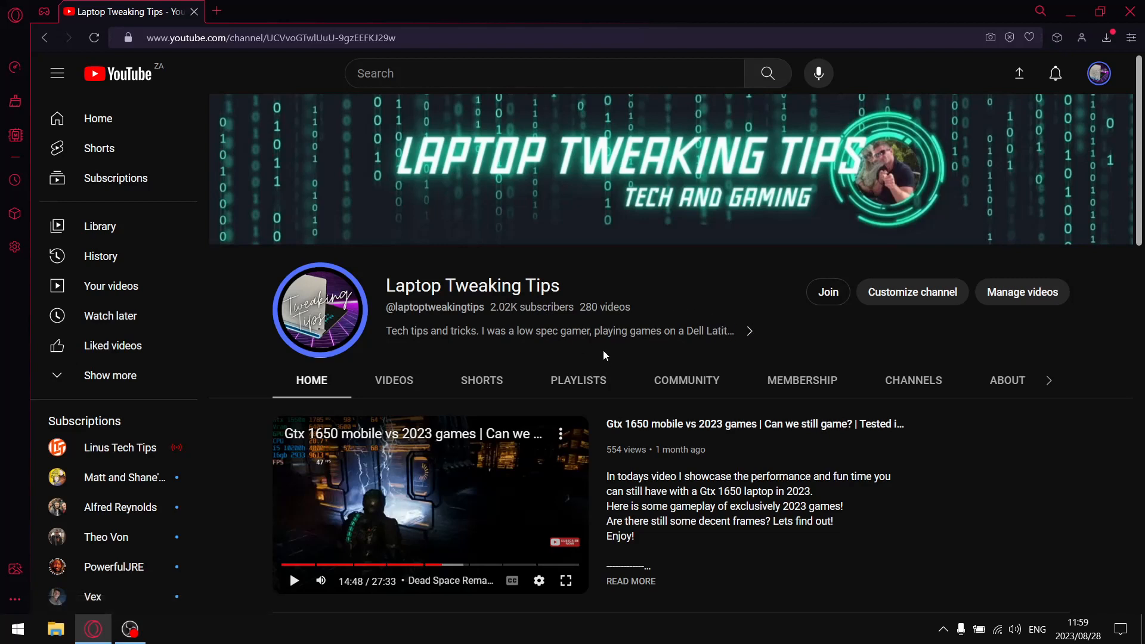
pyautogui.moveTo(769, 331)
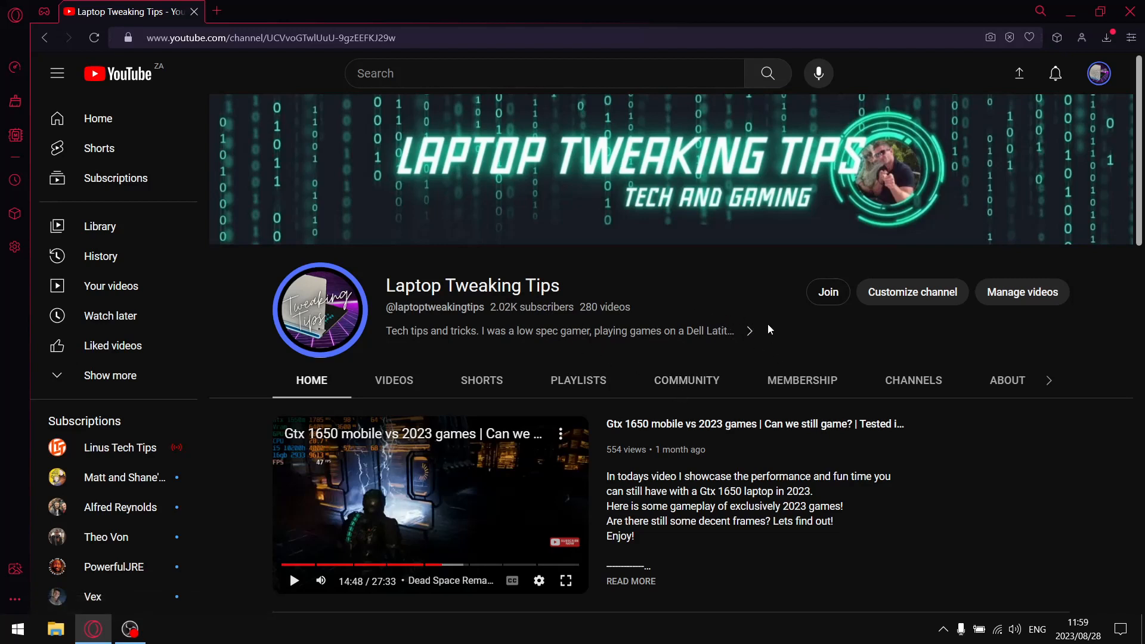
pyautogui.moveTo(1102, 286)
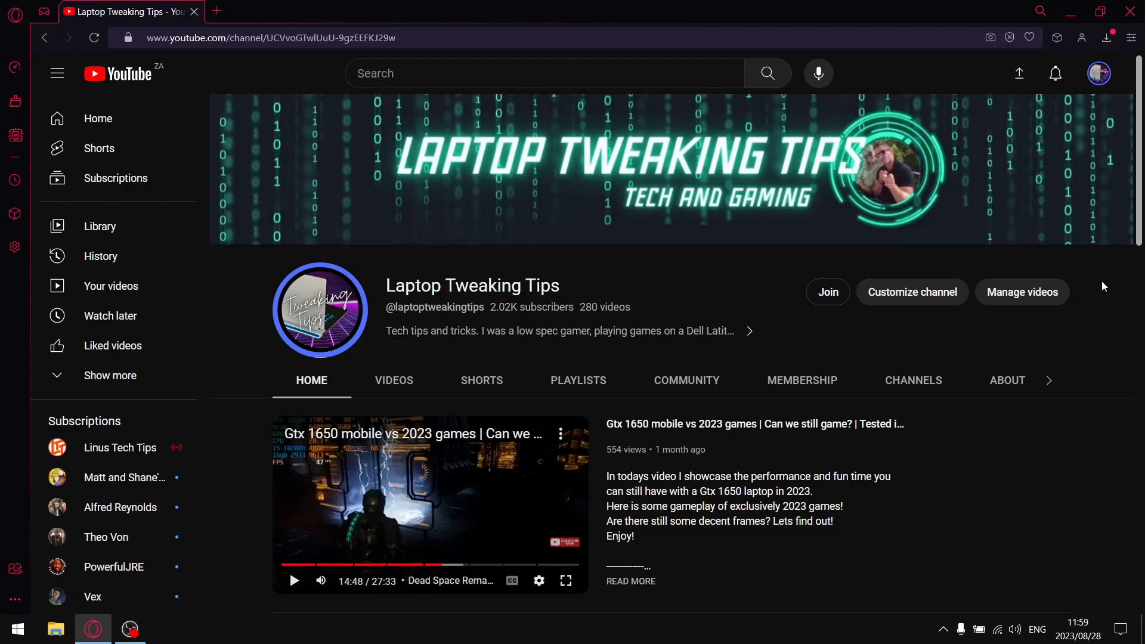
pyautogui.moveTo(1088, 297)
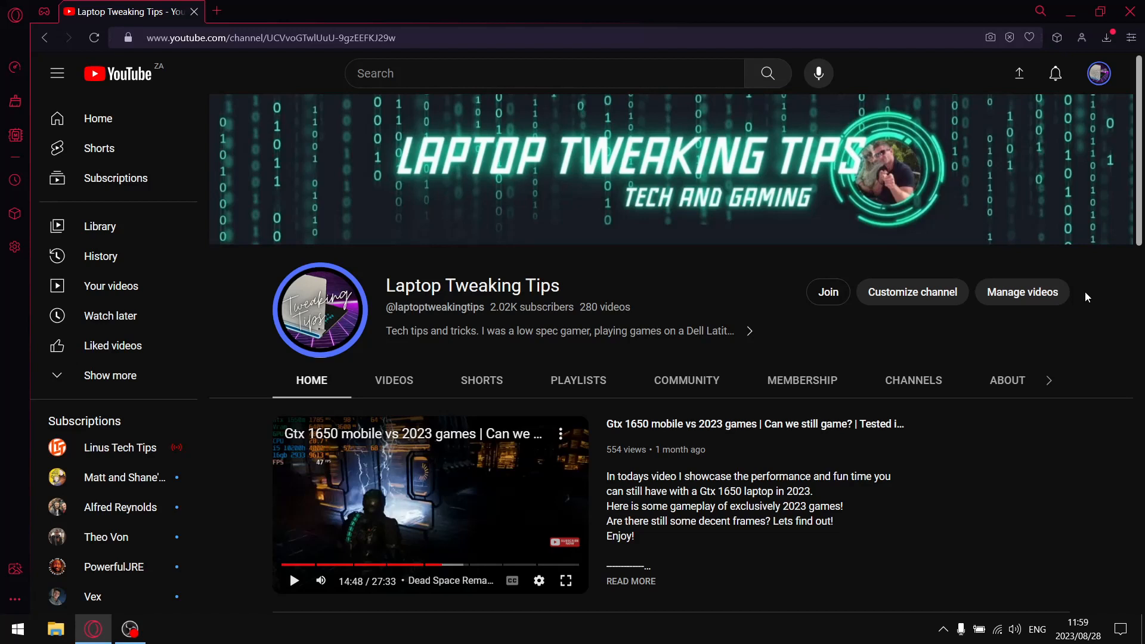
pyautogui.moveTo(999, 355)
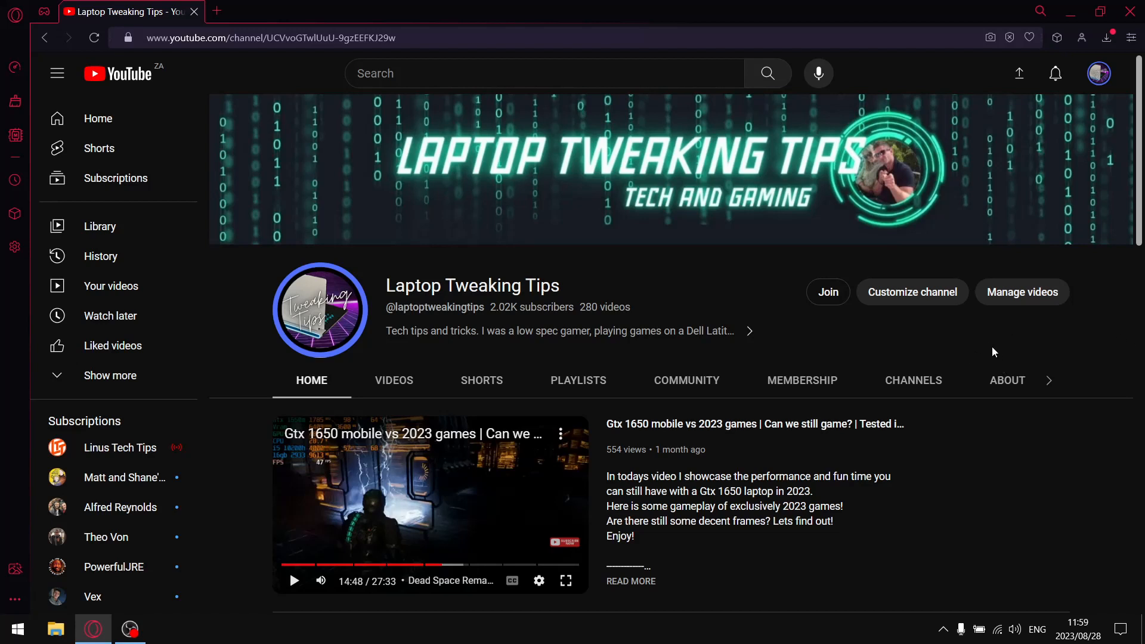
pyautogui.moveTo(1102, 303)
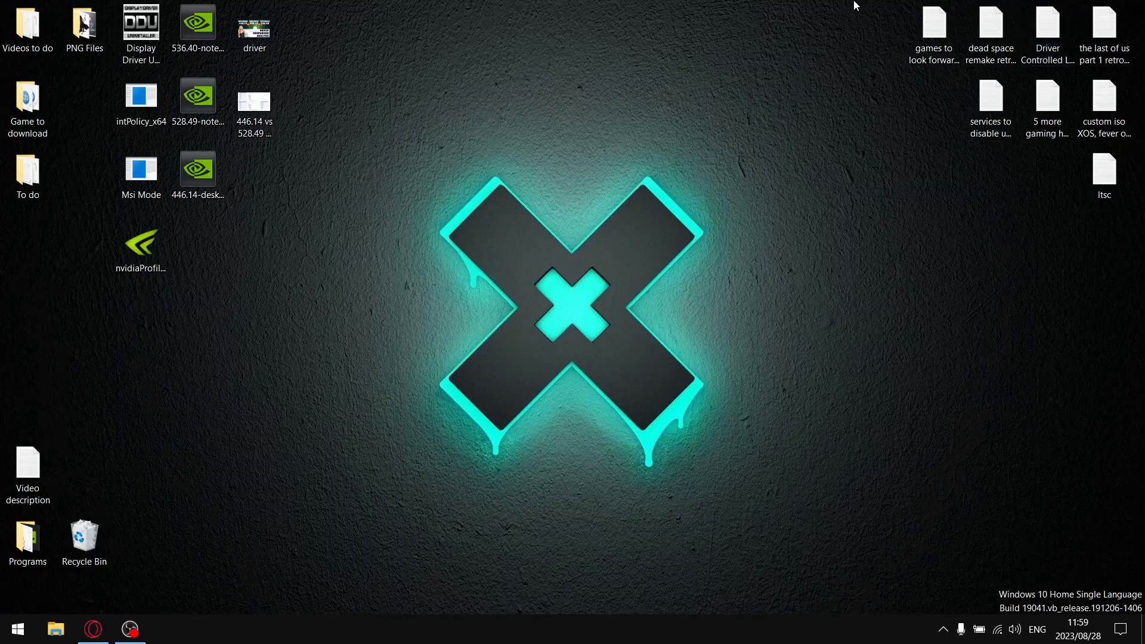
pyautogui.moveTo(305, 111)
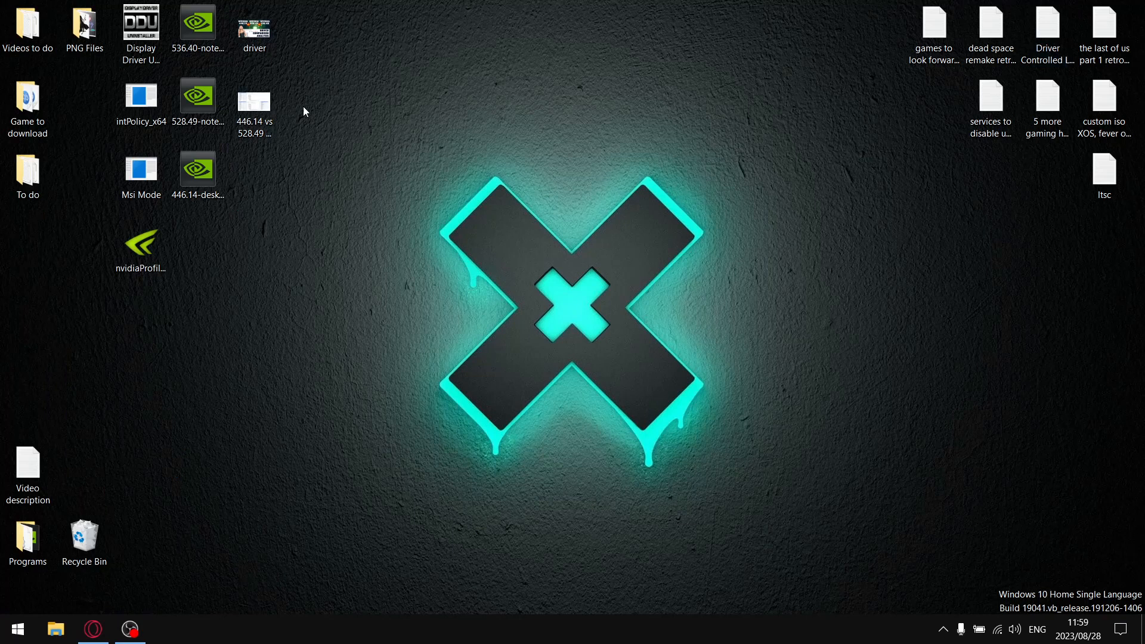
pyautogui.click(254, 103)
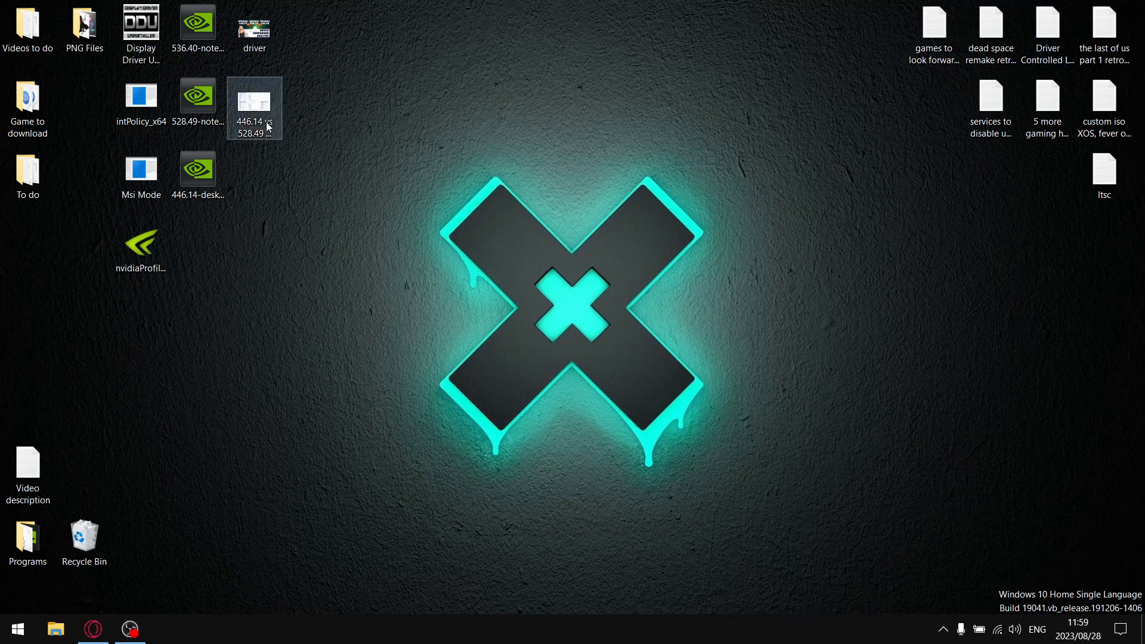
pyautogui.doubleClick(255, 100)
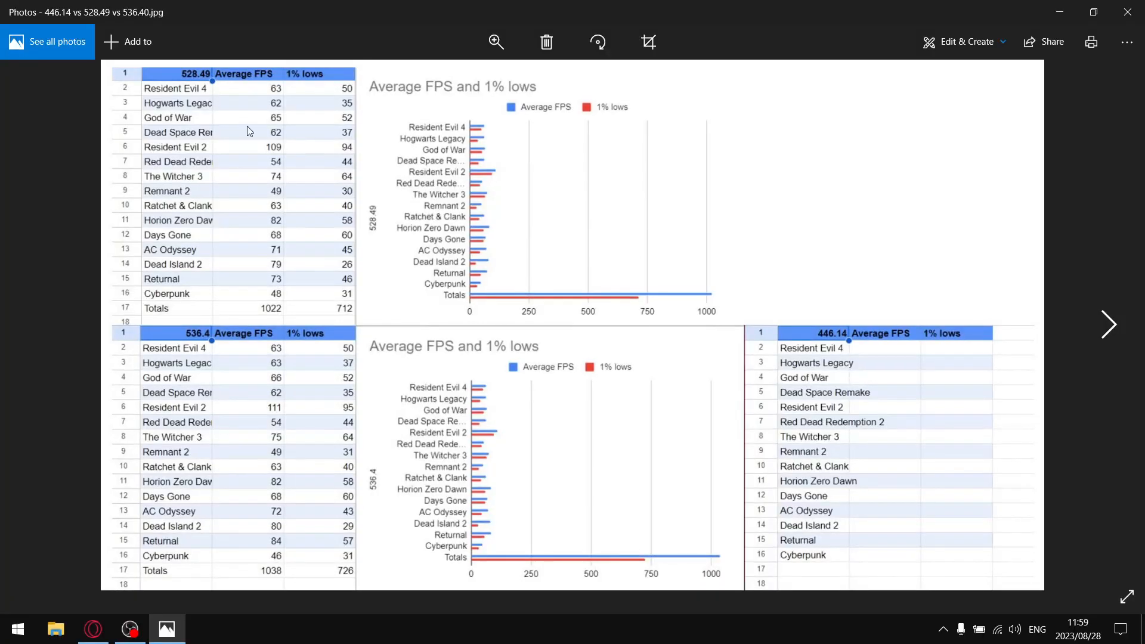
pyautogui.moveTo(462, 326)
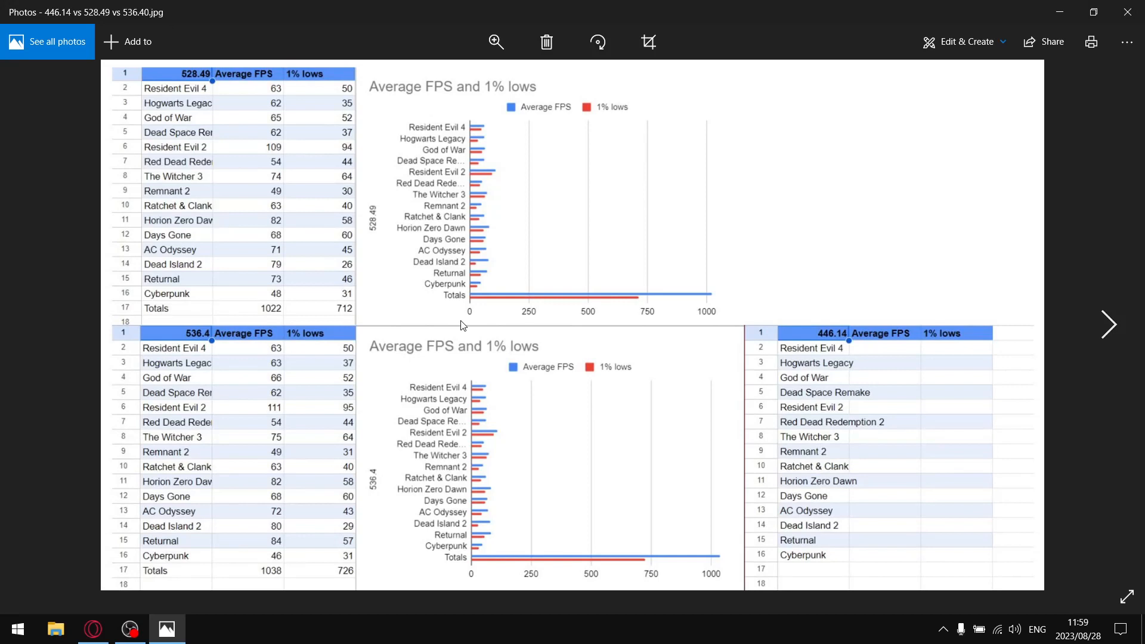
pyautogui.moveTo(572, 284)
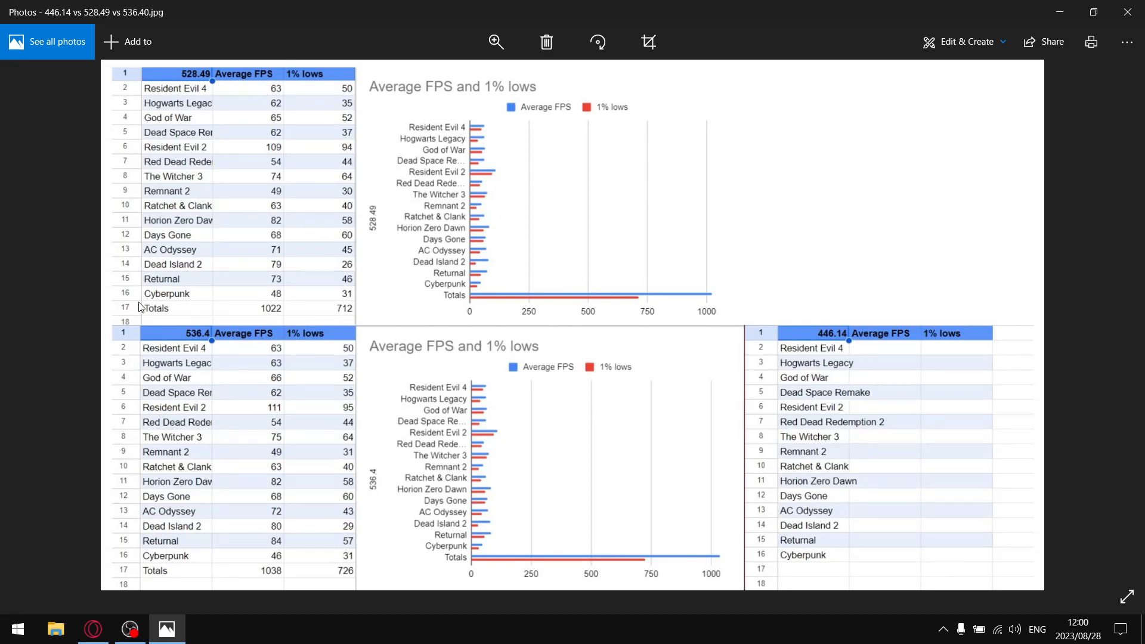
pyautogui.moveTo(320, 241)
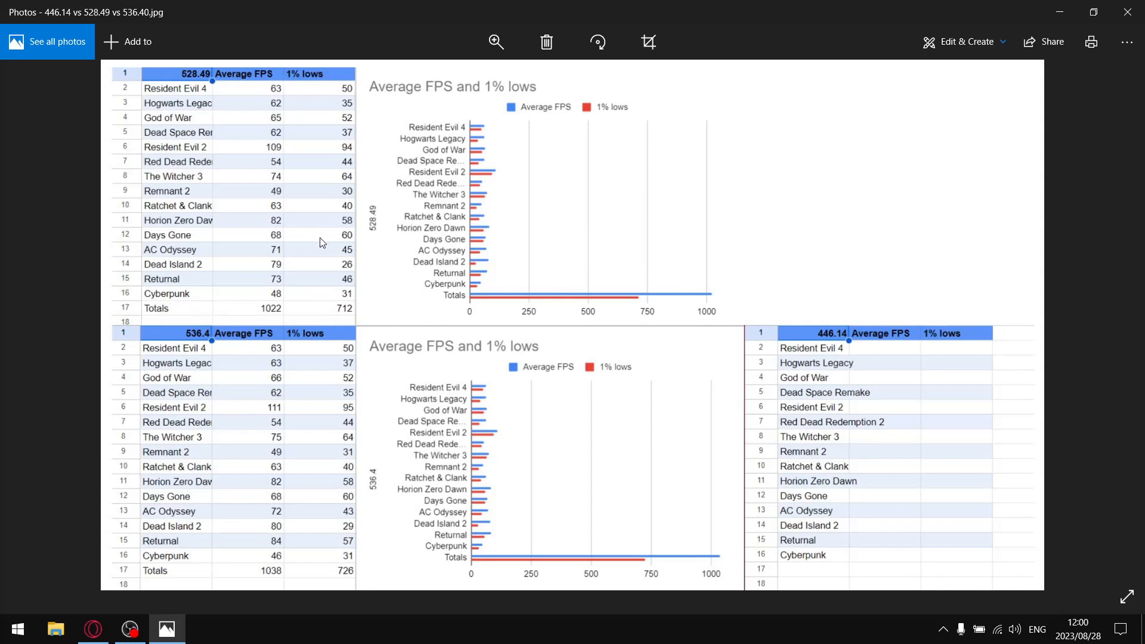
pyautogui.moveTo(401, 241)
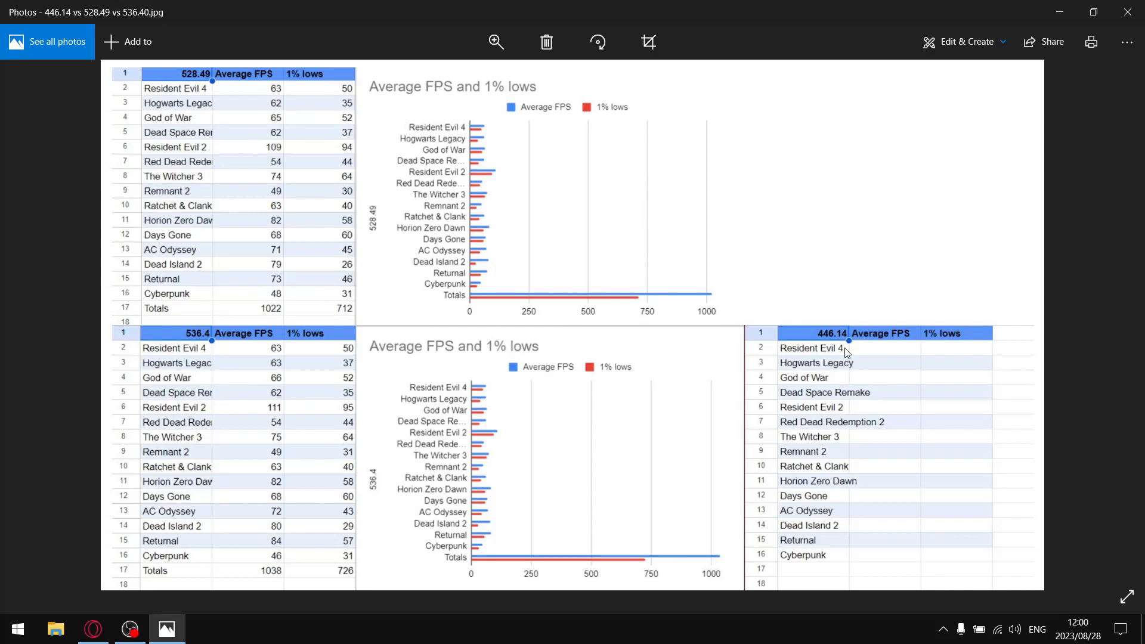
pyautogui.moveTo(822, 349)
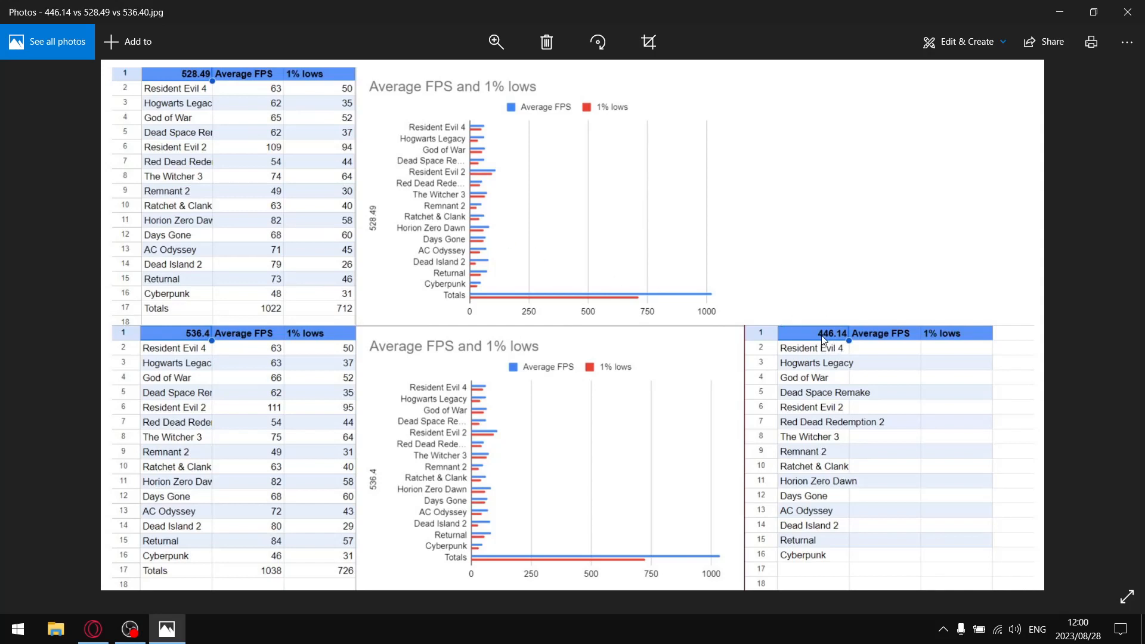
pyautogui.moveTo(973, 546)
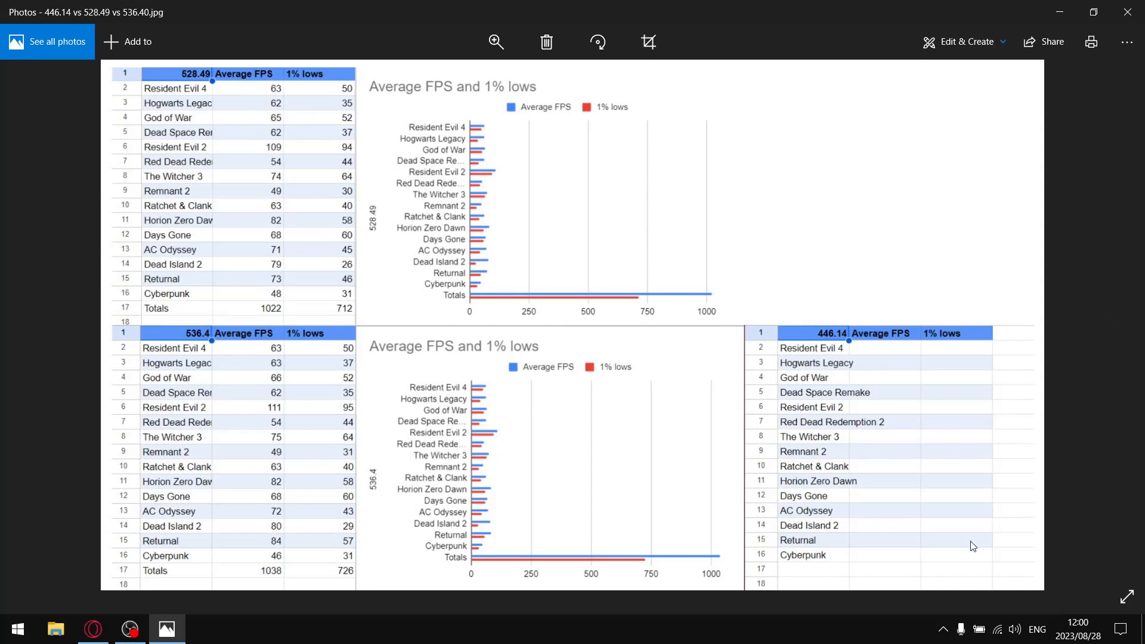
pyautogui.moveTo(970, 544)
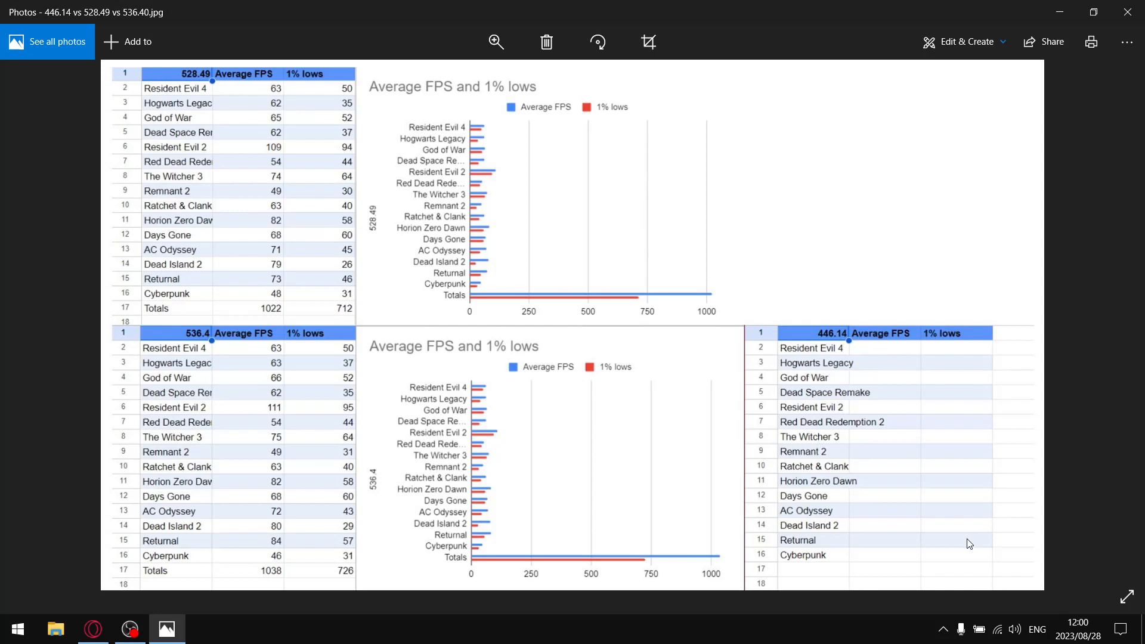
pyautogui.moveTo(831, 350)
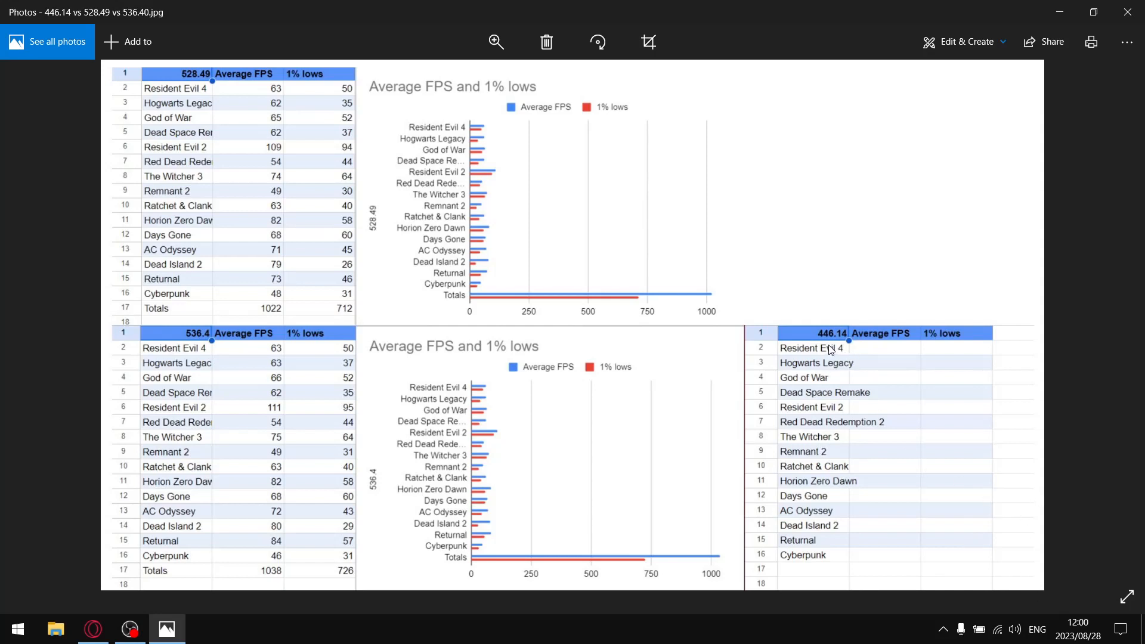
pyautogui.moveTo(893, 356)
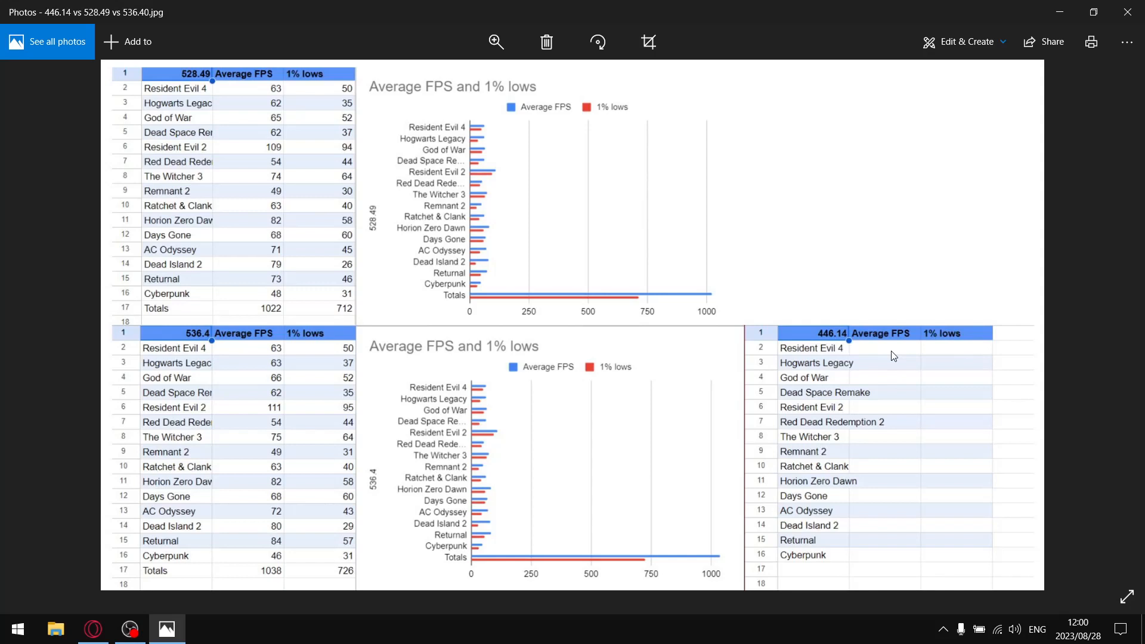
pyautogui.moveTo(898, 415)
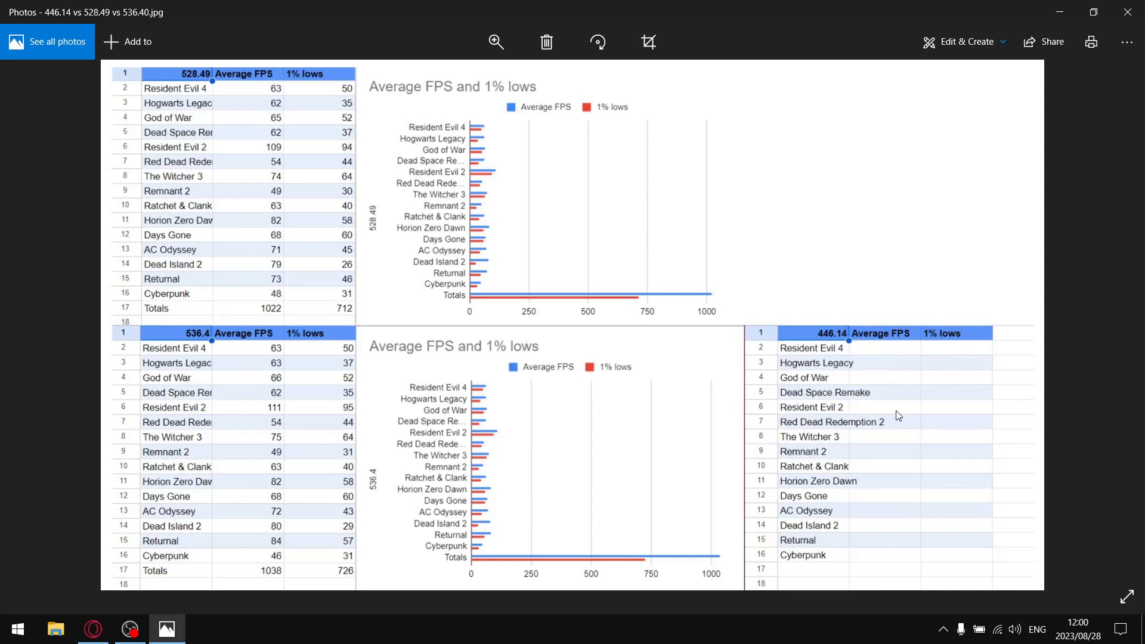
pyautogui.moveTo(841, 372)
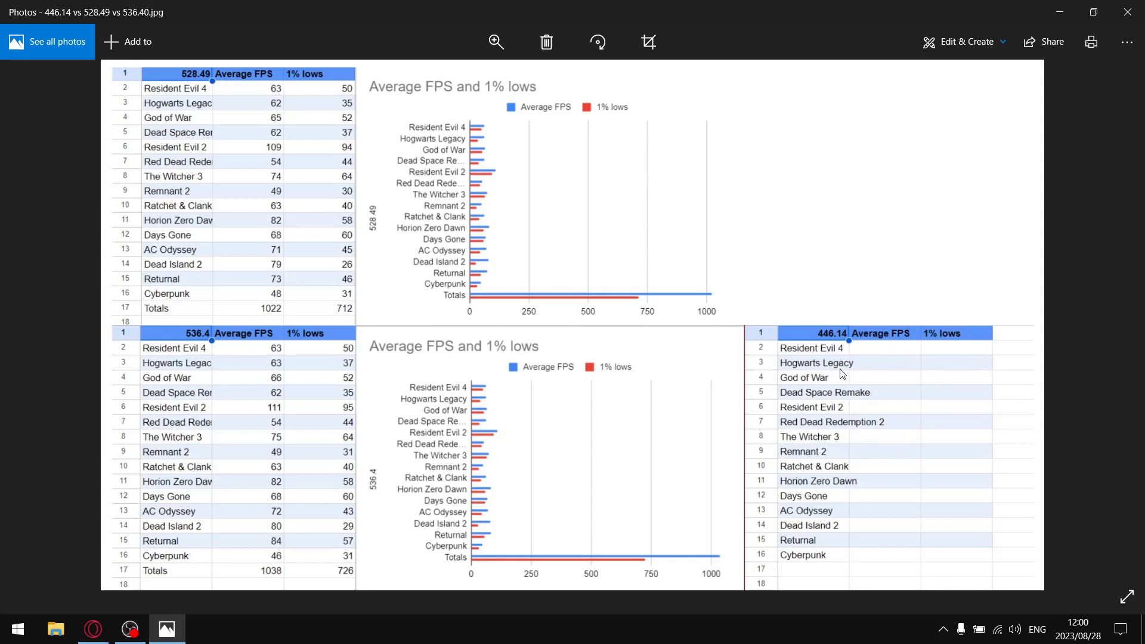
pyautogui.moveTo(900, 451)
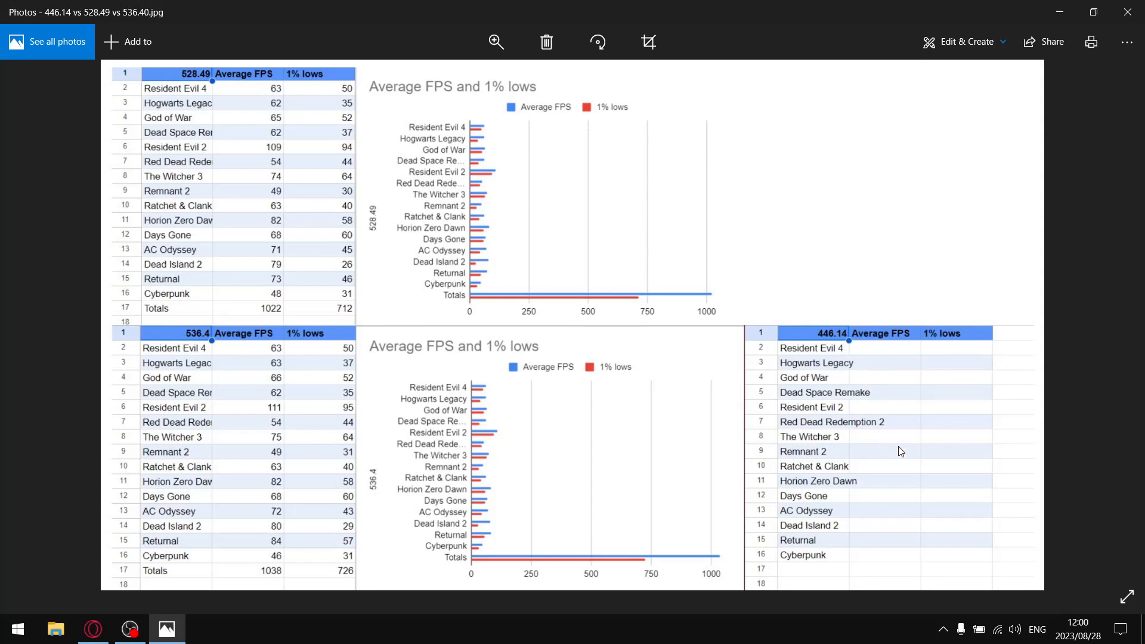
pyautogui.moveTo(916, 505)
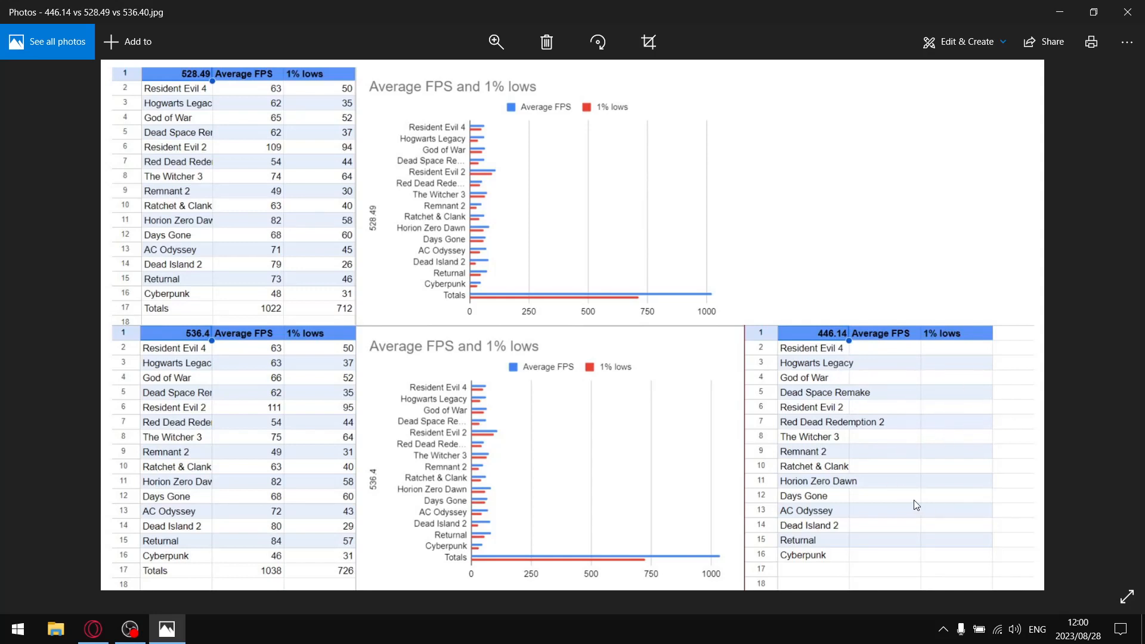
pyautogui.moveTo(307, 265)
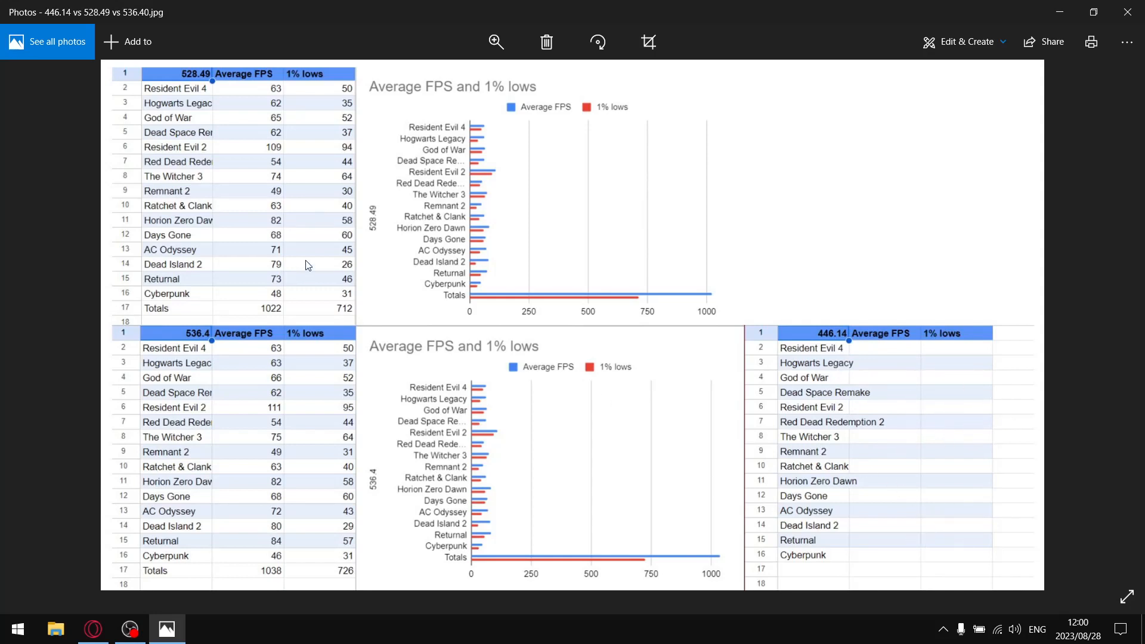
pyautogui.moveTo(314, 285)
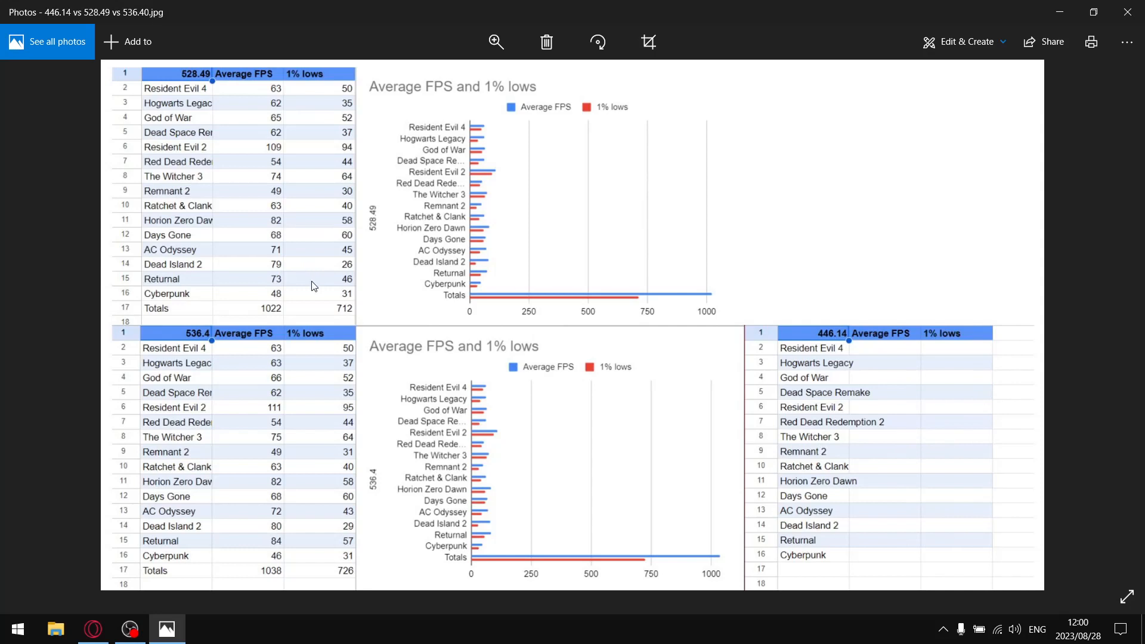
pyautogui.moveTo(223, 87)
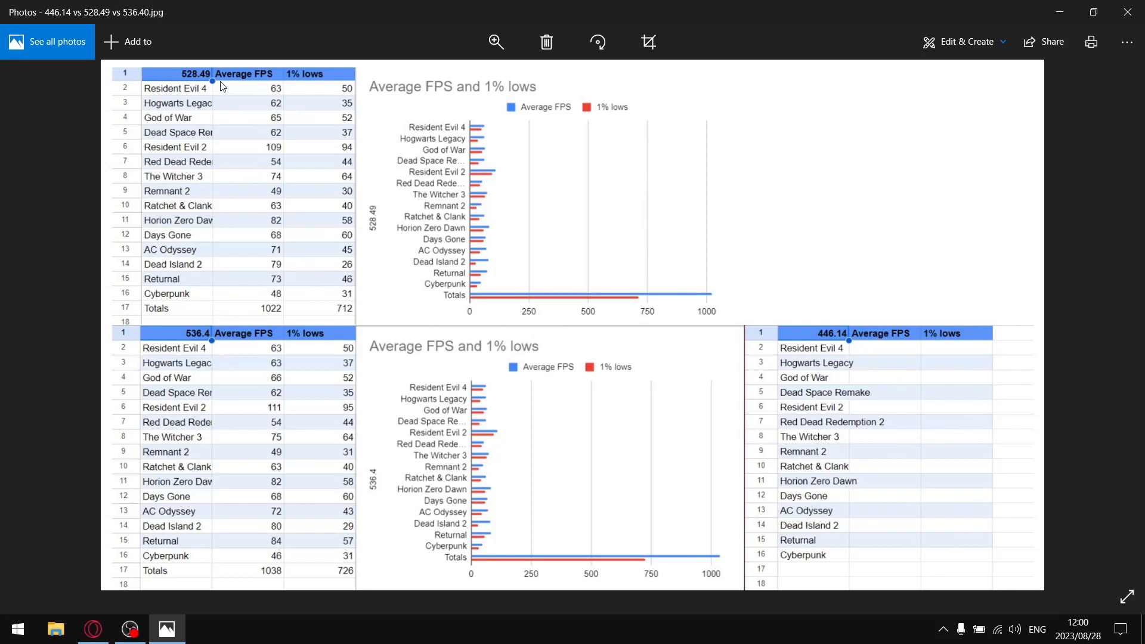
pyautogui.moveTo(334, 152)
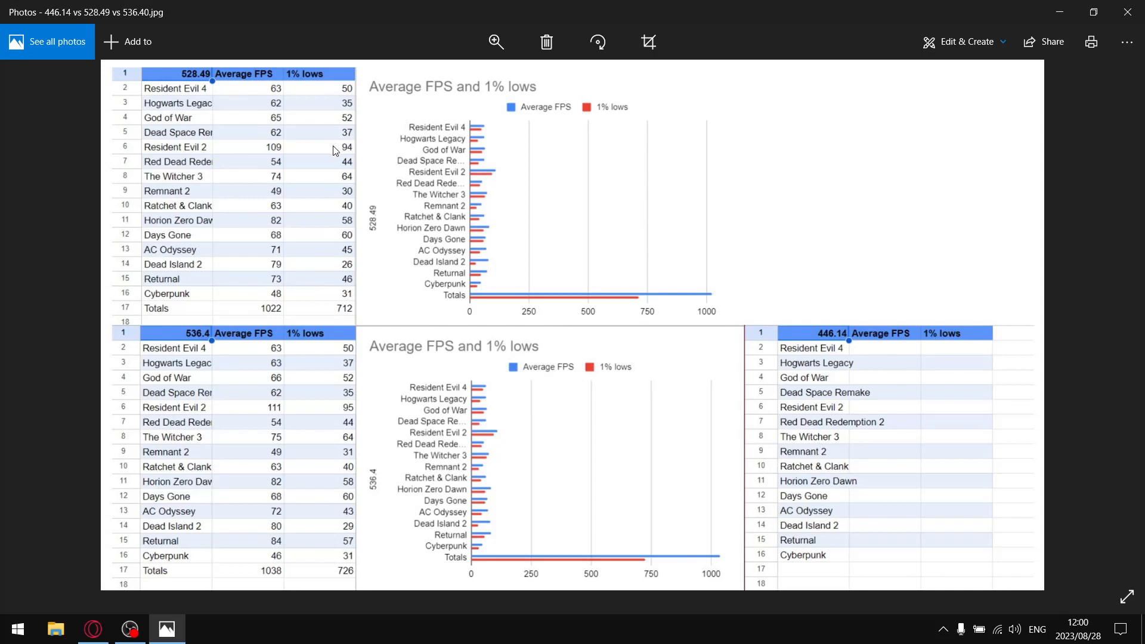
pyautogui.moveTo(223, 339)
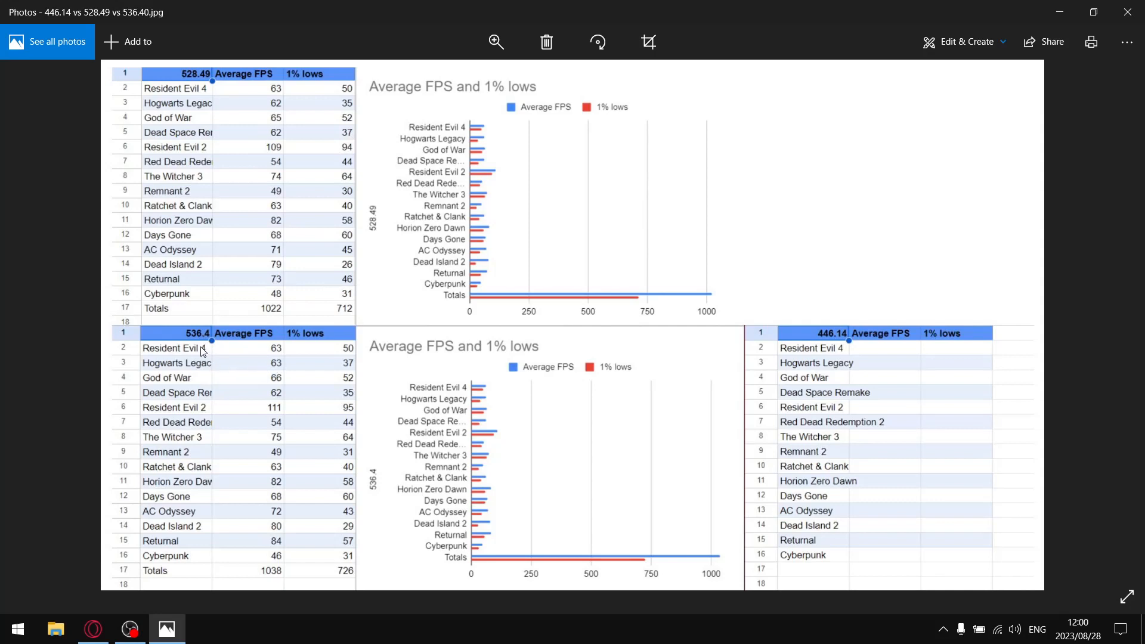
pyautogui.moveTo(286, 383)
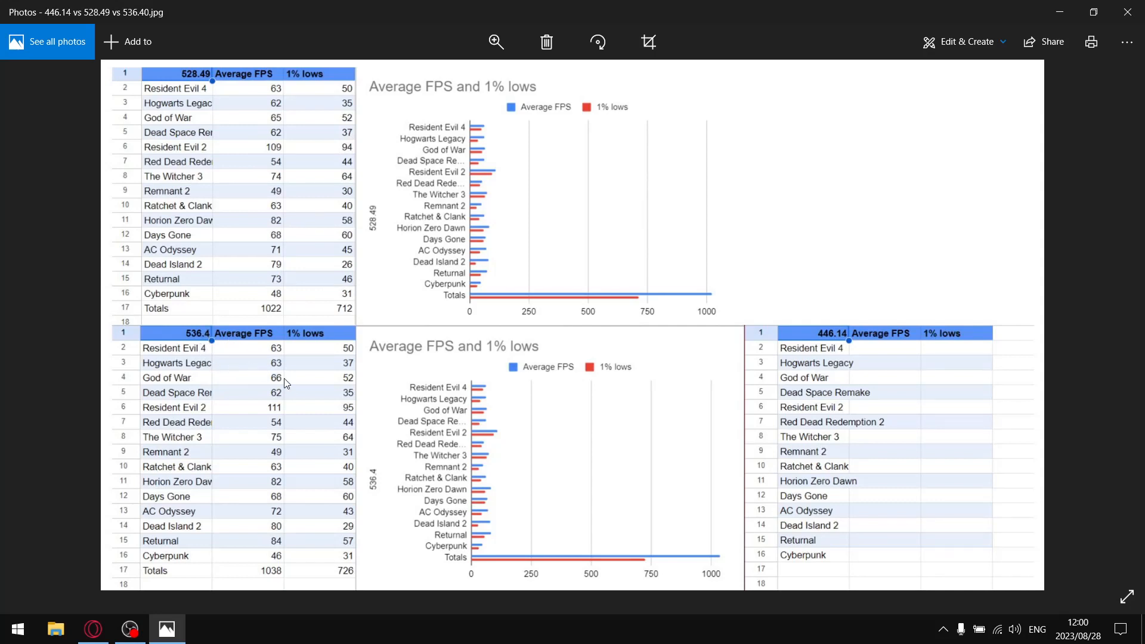
pyautogui.moveTo(330, 383)
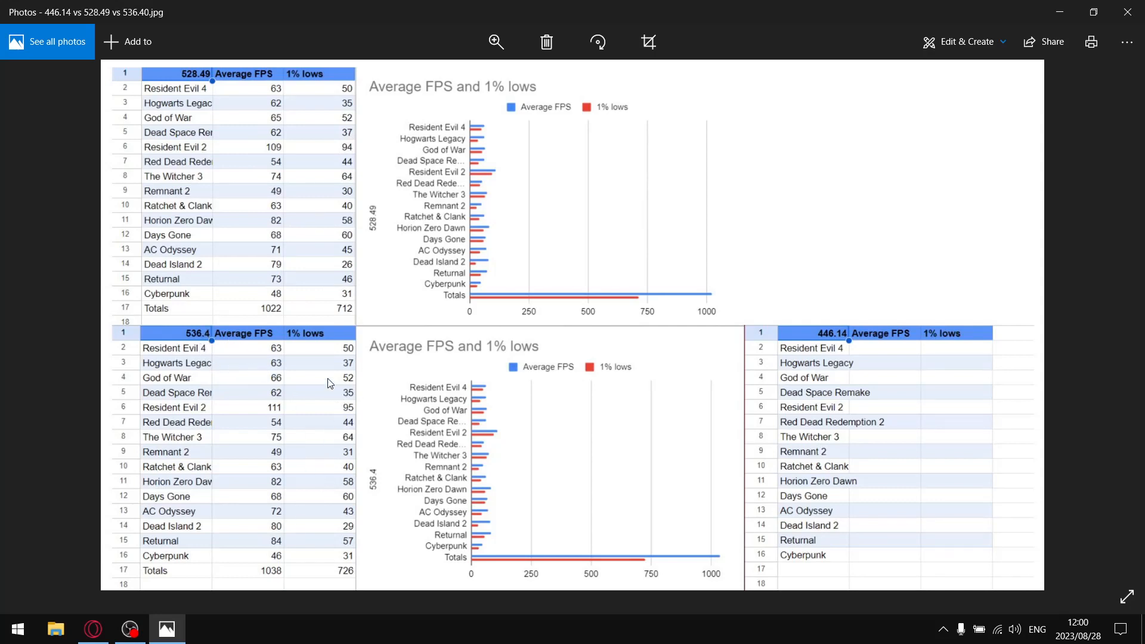
pyautogui.moveTo(314, 100)
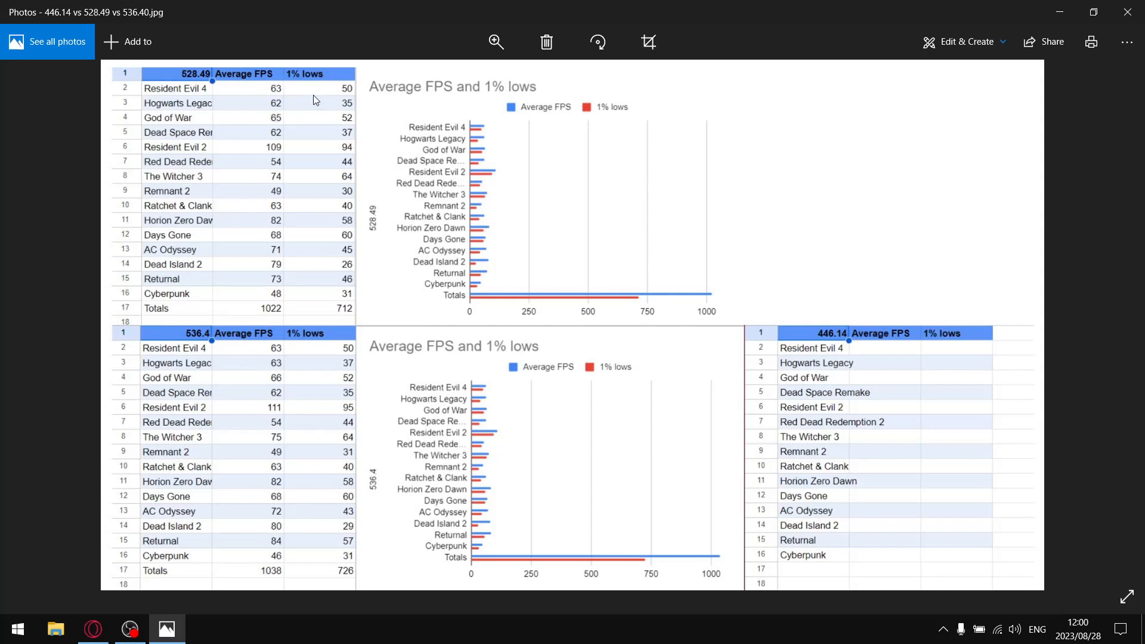
pyautogui.moveTo(286, 151)
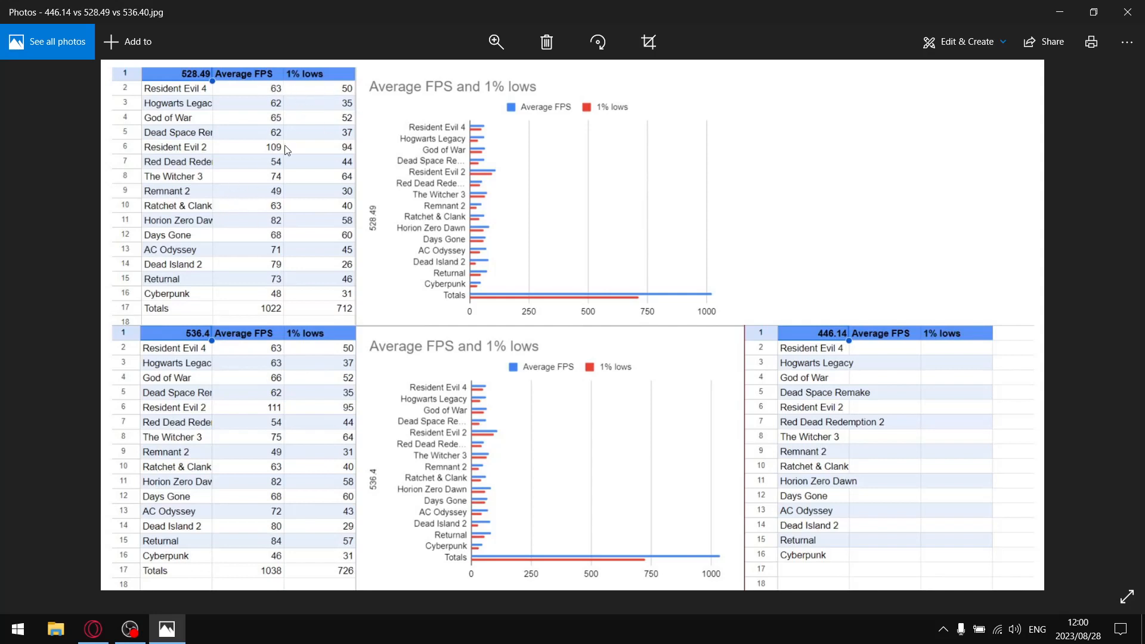
pyautogui.moveTo(353, 99)
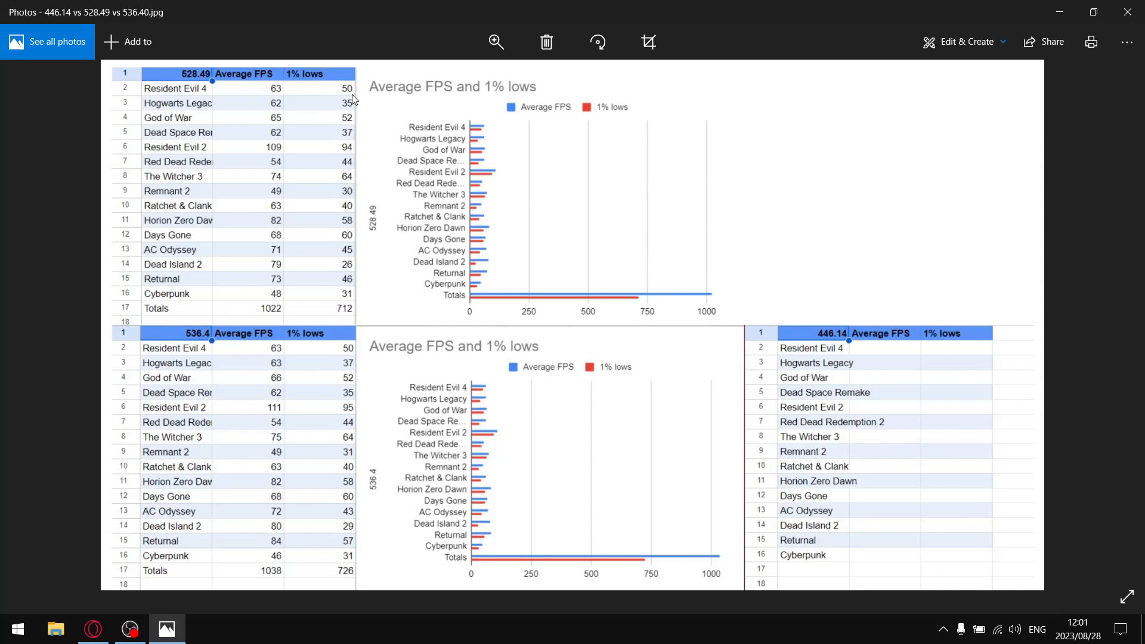
pyautogui.moveTo(273, 161)
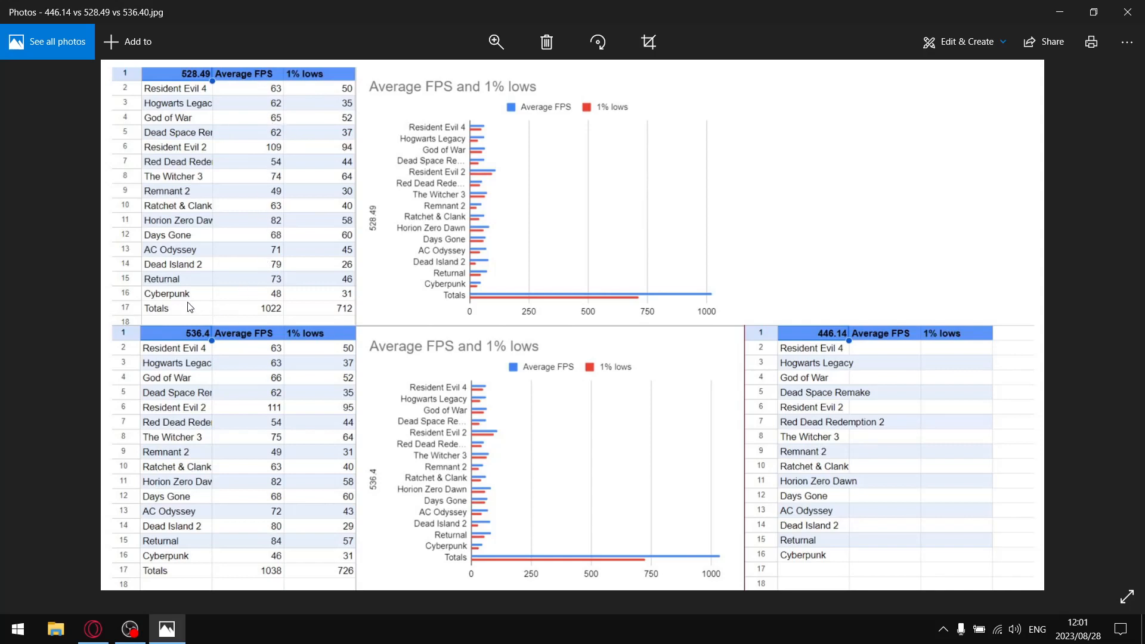
pyautogui.moveTo(205, 320)
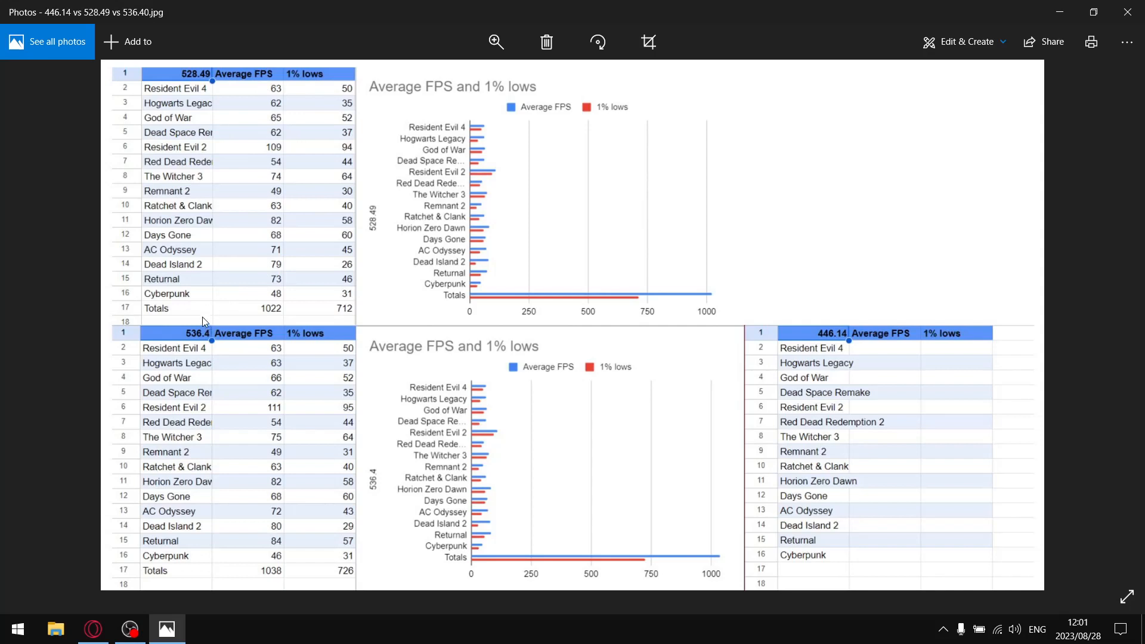
pyautogui.moveTo(182, 284)
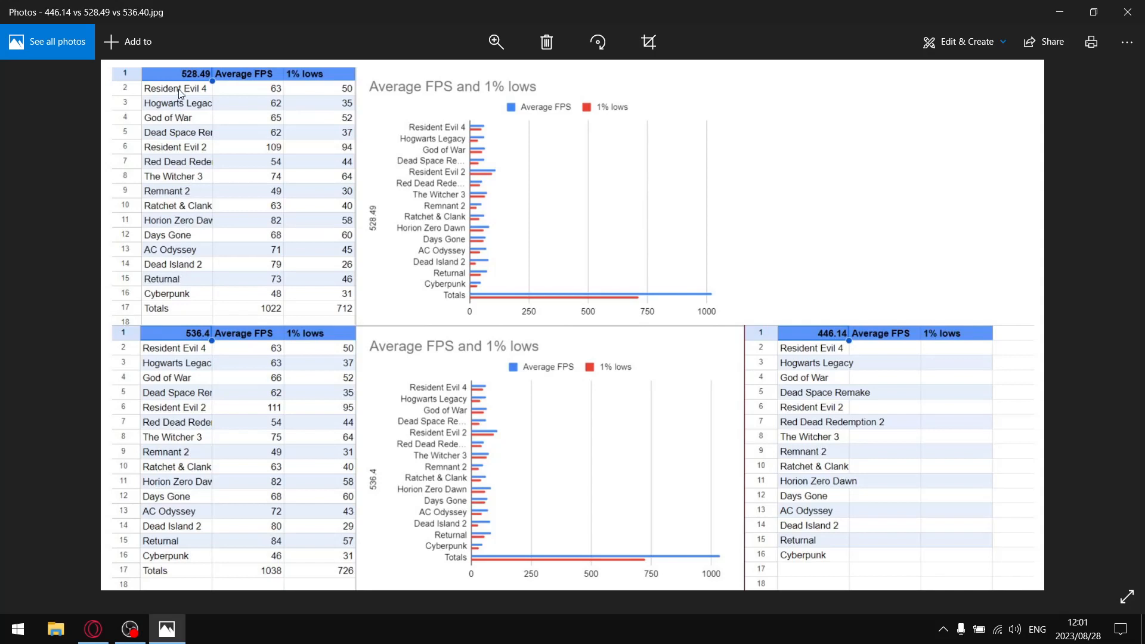
pyautogui.moveTo(297, 104)
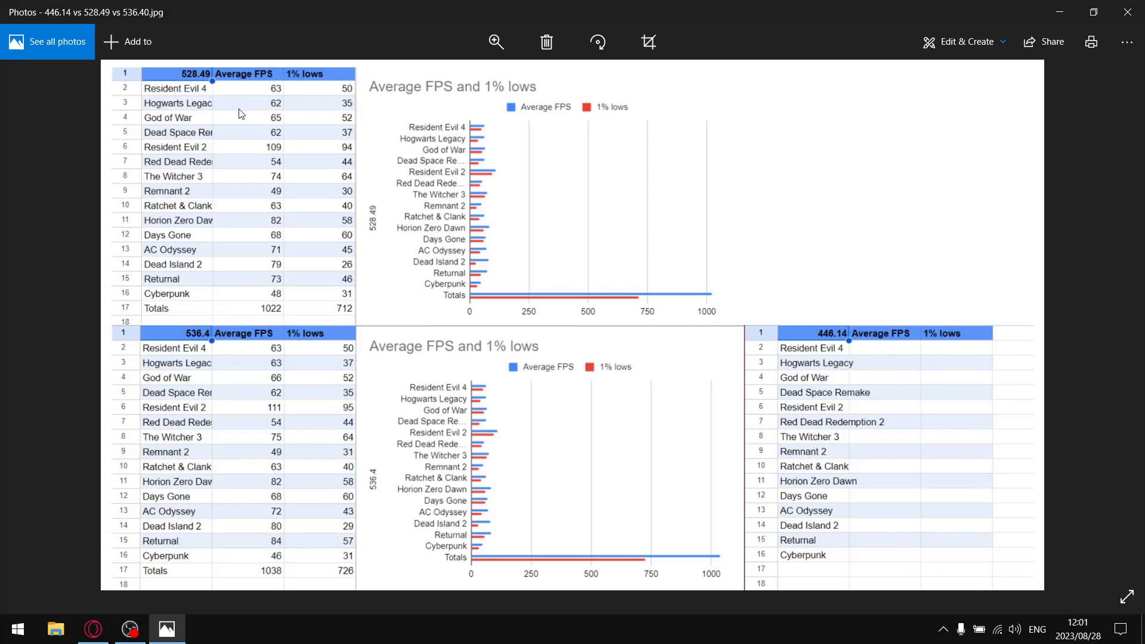
pyautogui.moveTo(247, 109)
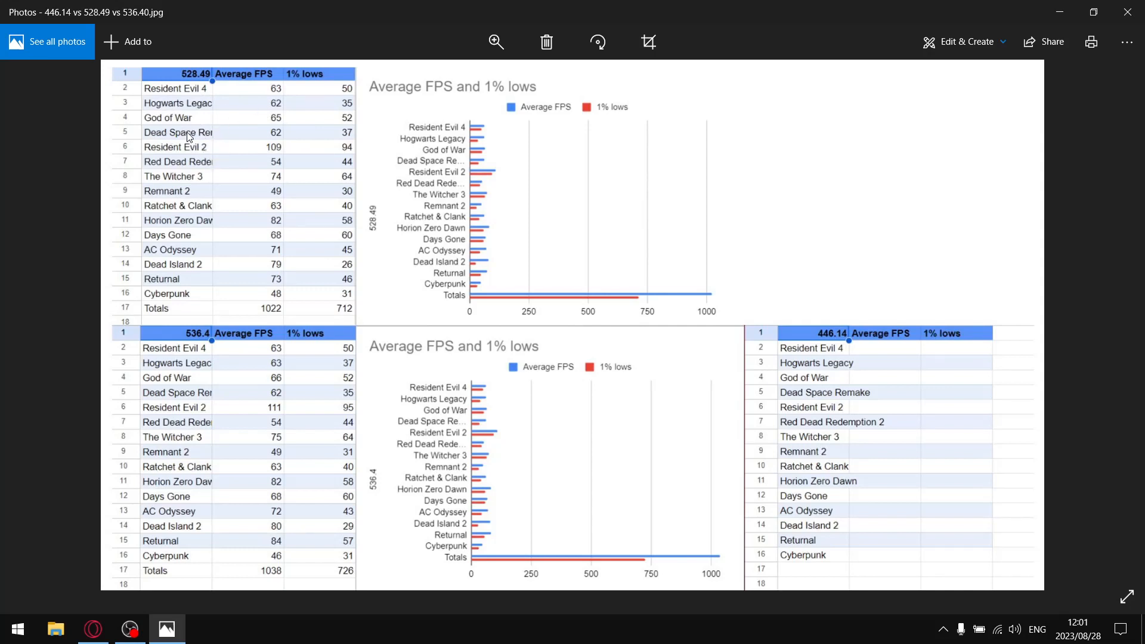
pyautogui.moveTo(300, 138)
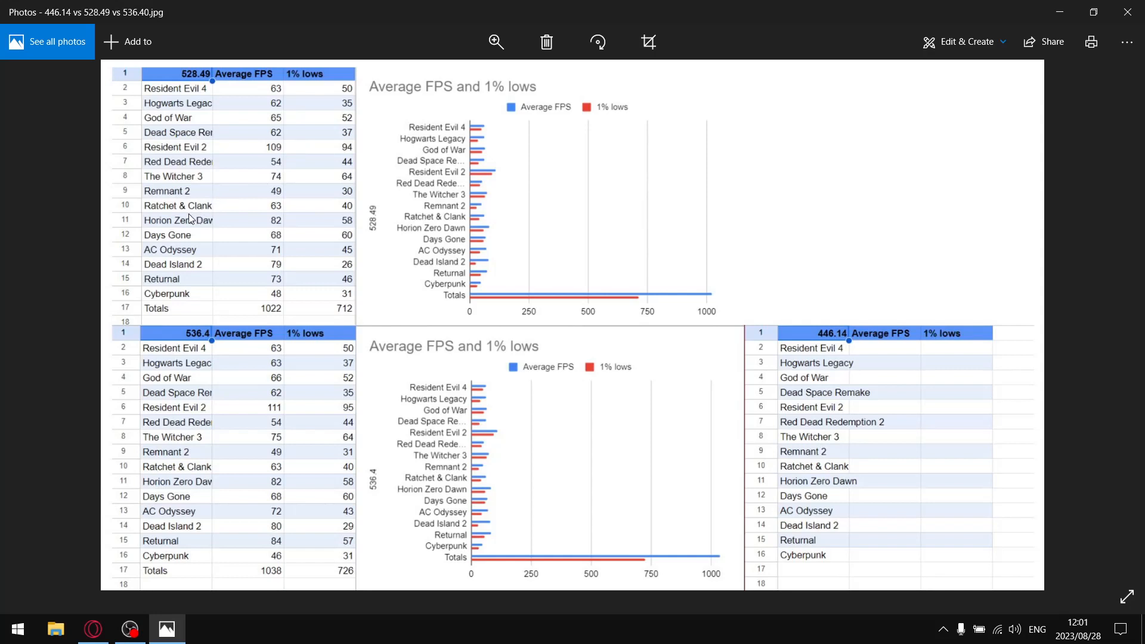
pyautogui.moveTo(235, 213)
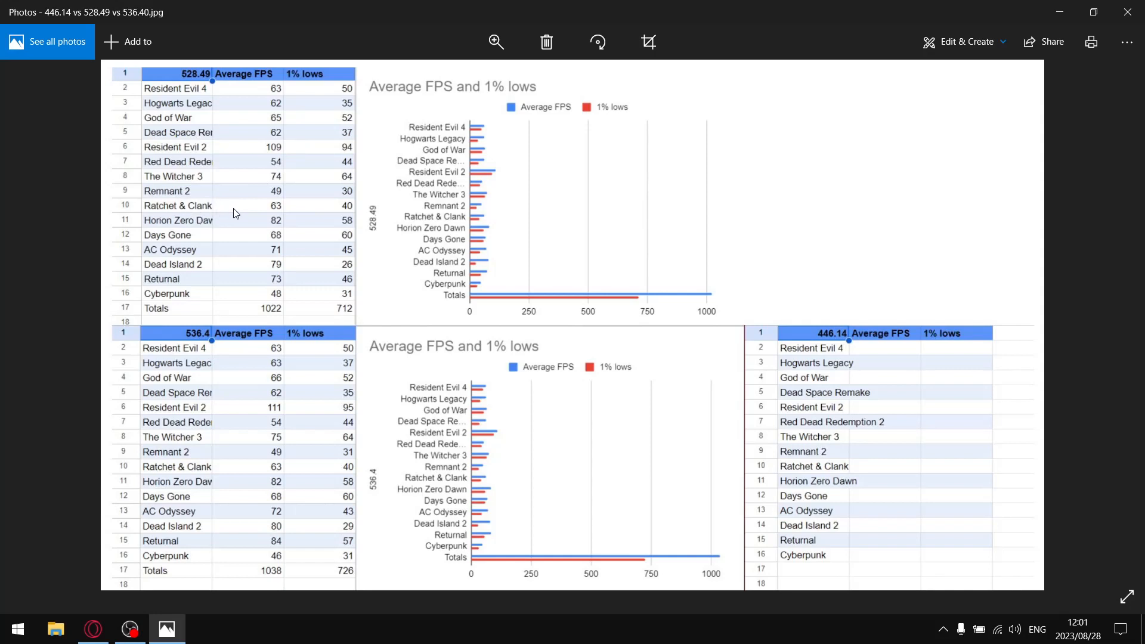
pyautogui.moveTo(235, 252)
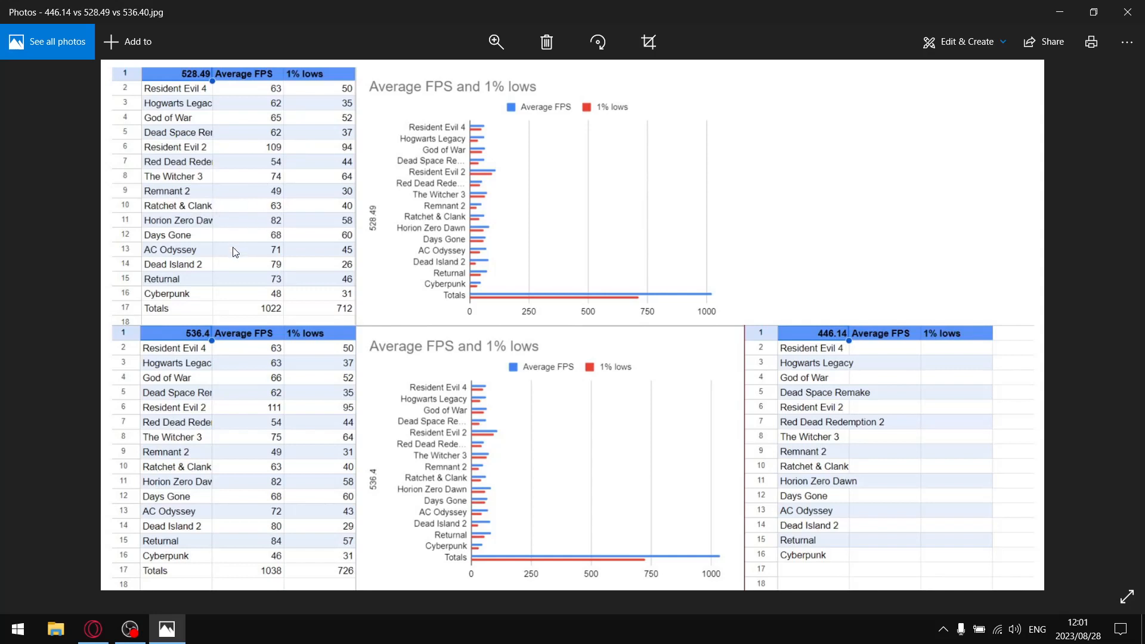
pyautogui.moveTo(207, 268)
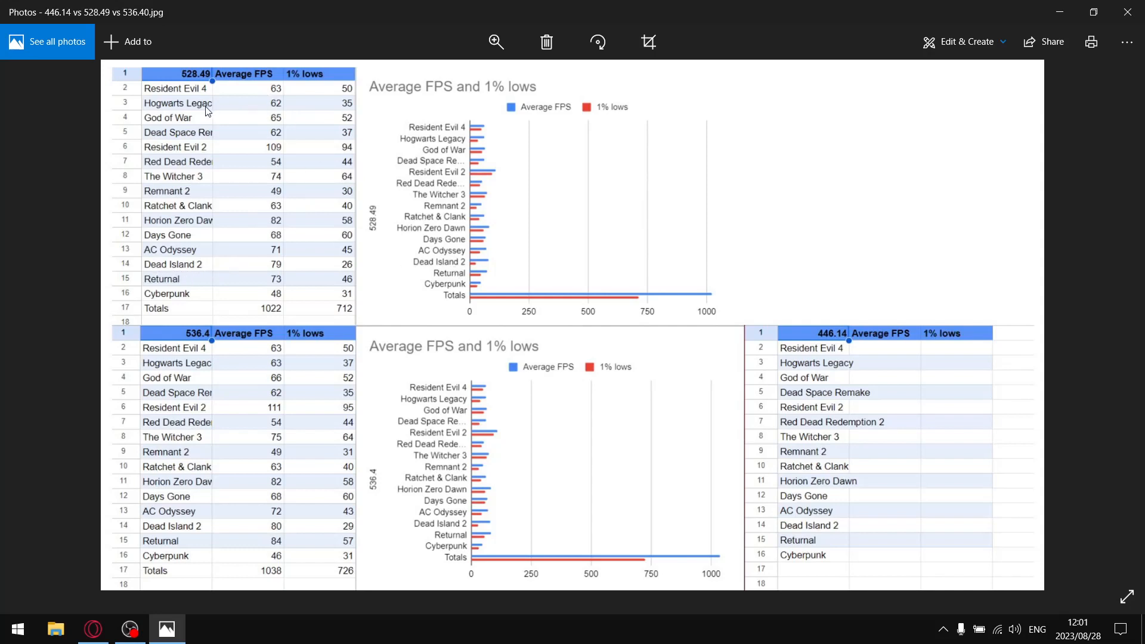
pyautogui.moveTo(278, 82)
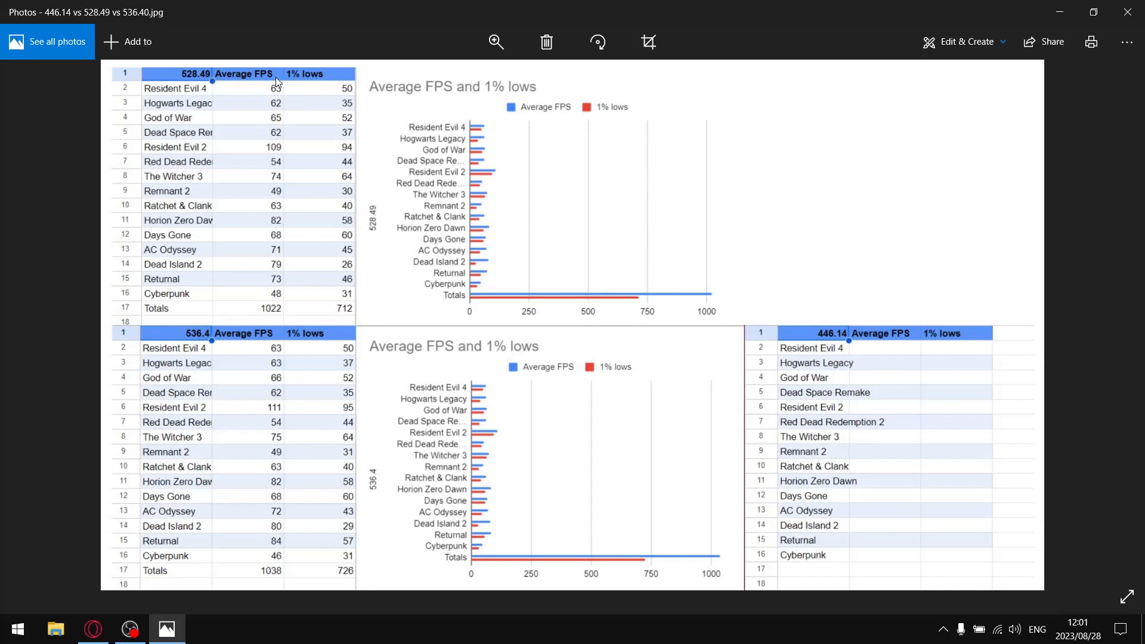
pyautogui.moveTo(283, 307)
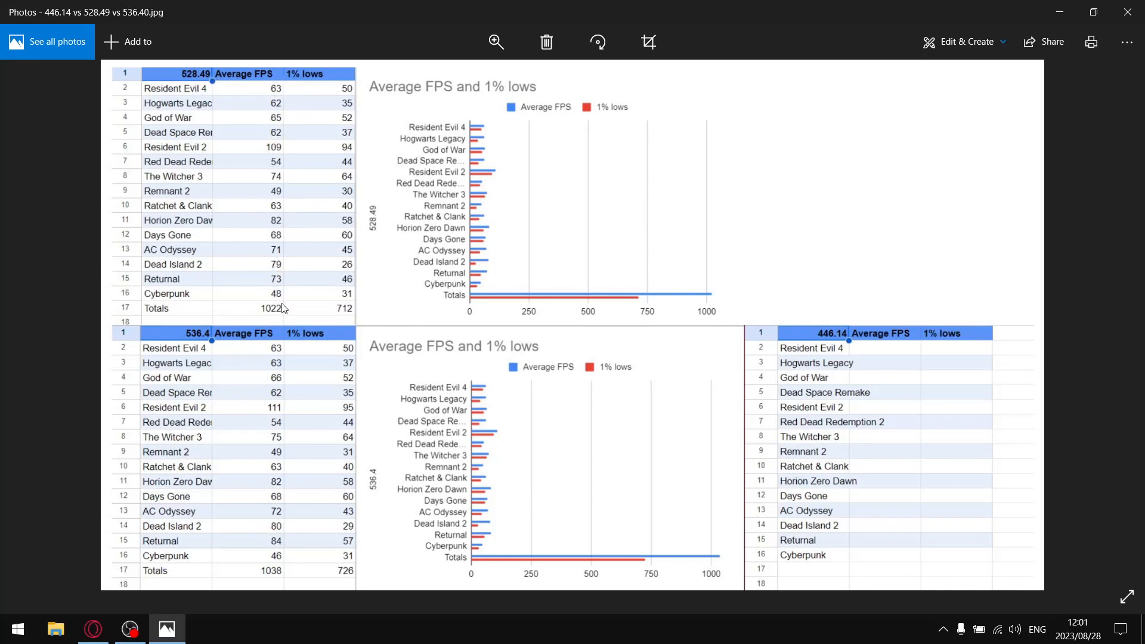
pyautogui.moveTo(229, 311)
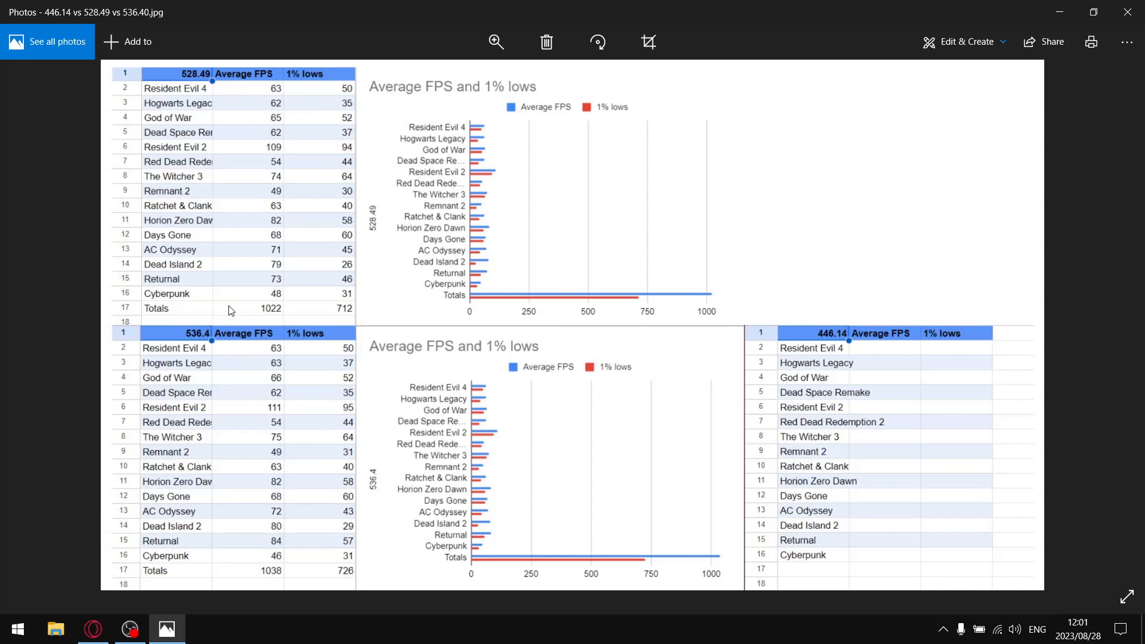
pyautogui.moveTo(278, 320)
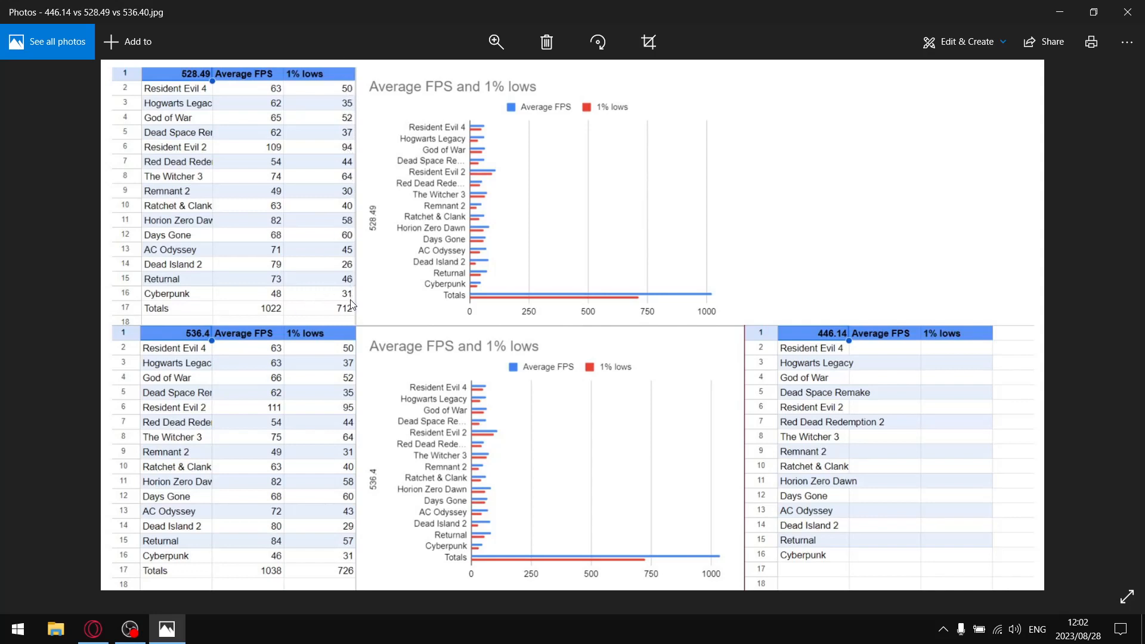
pyautogui.moveTo(351, 315)
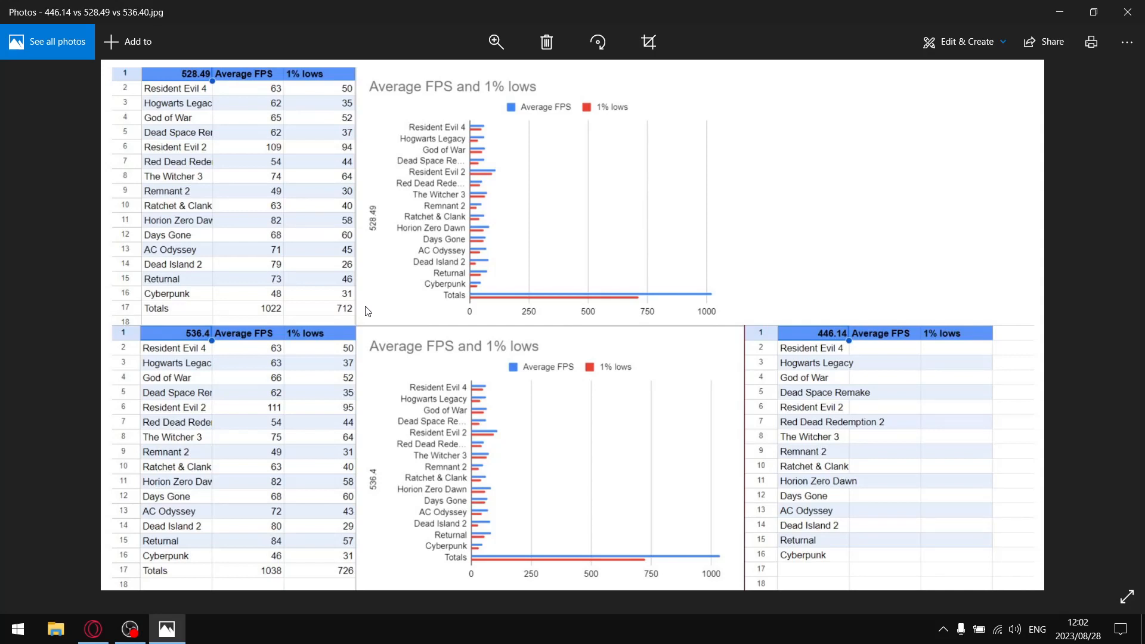
pyautogui.moveTo(359, 261)
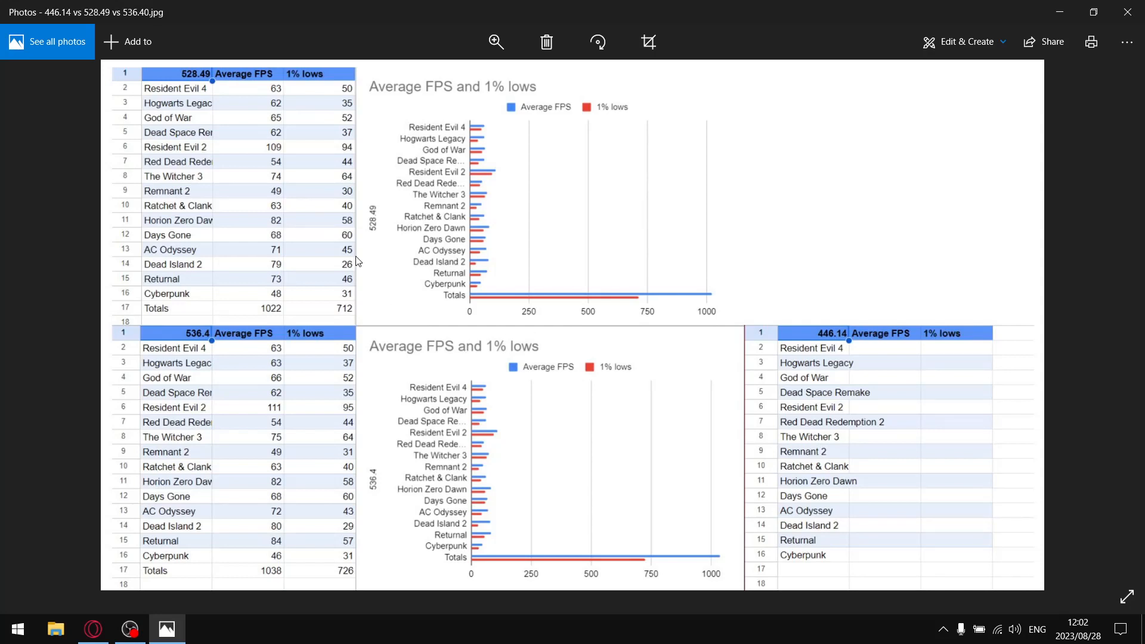
pyautogui.moveTo(190, 357)
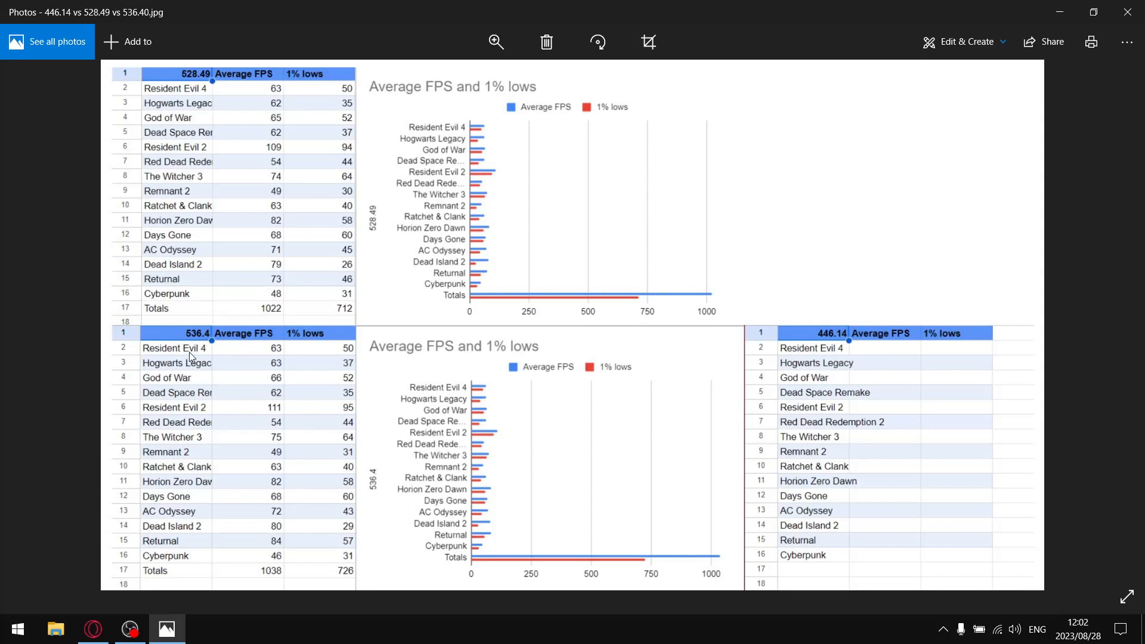
pyautogui.moveTo(284, 364)
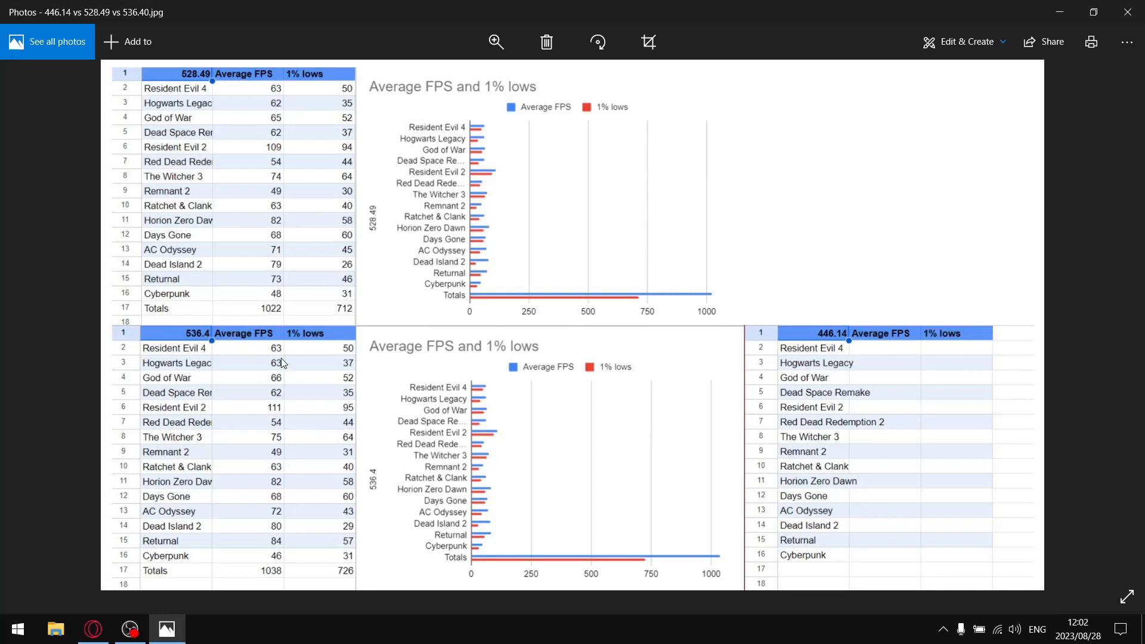
pyautogui.moveTo(281, 567)
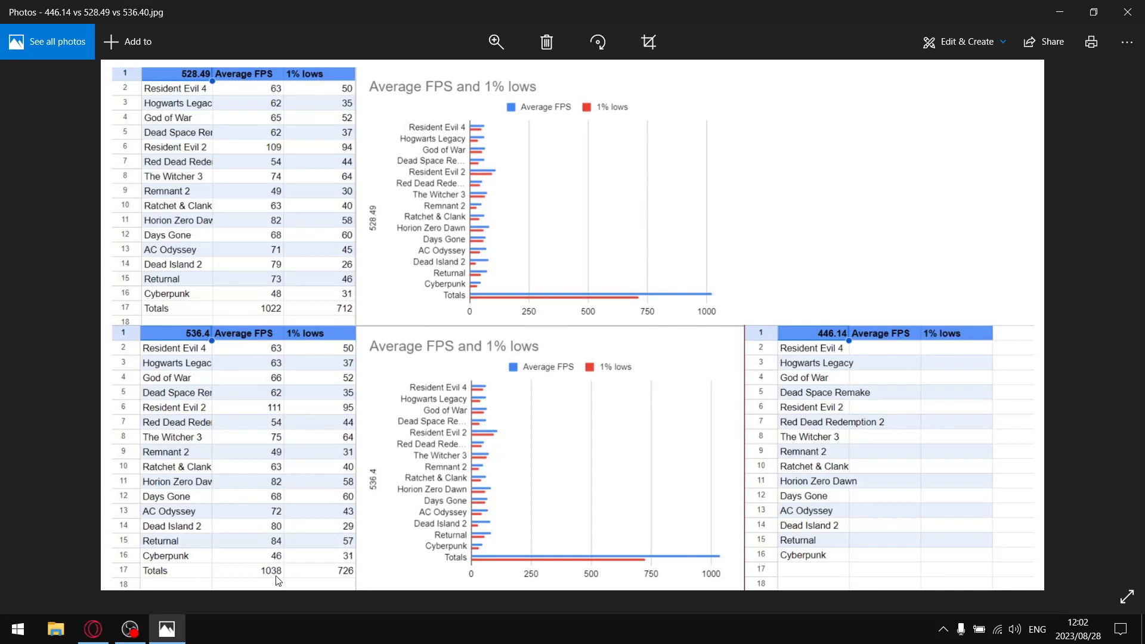
pyautogui.moveTo(280, 571)
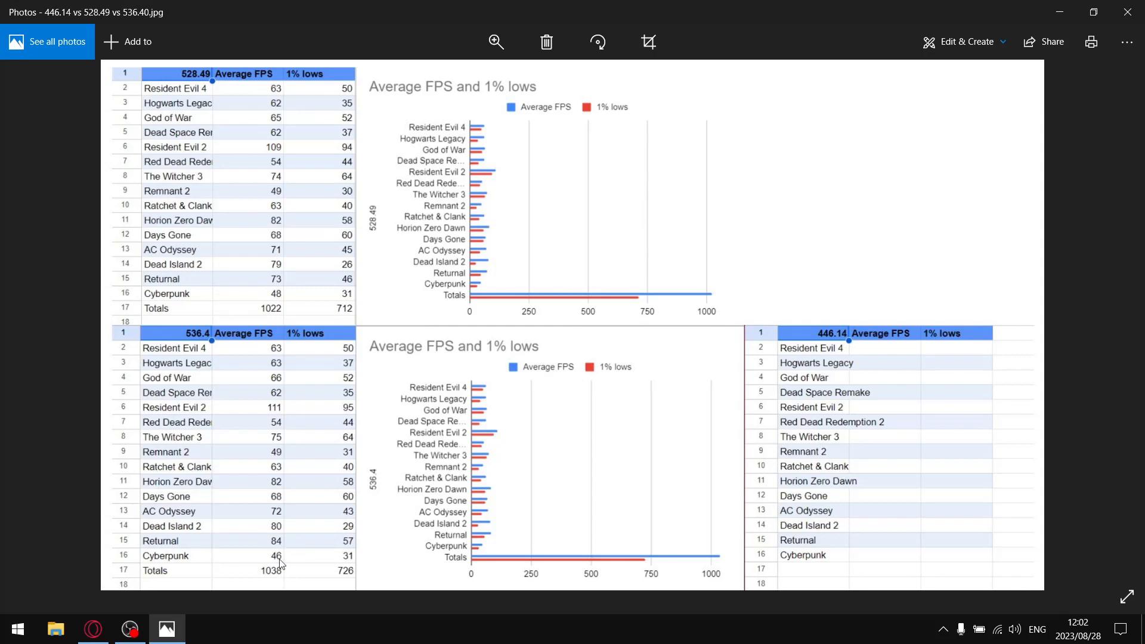
pyautogui.moveTo(312, 421)
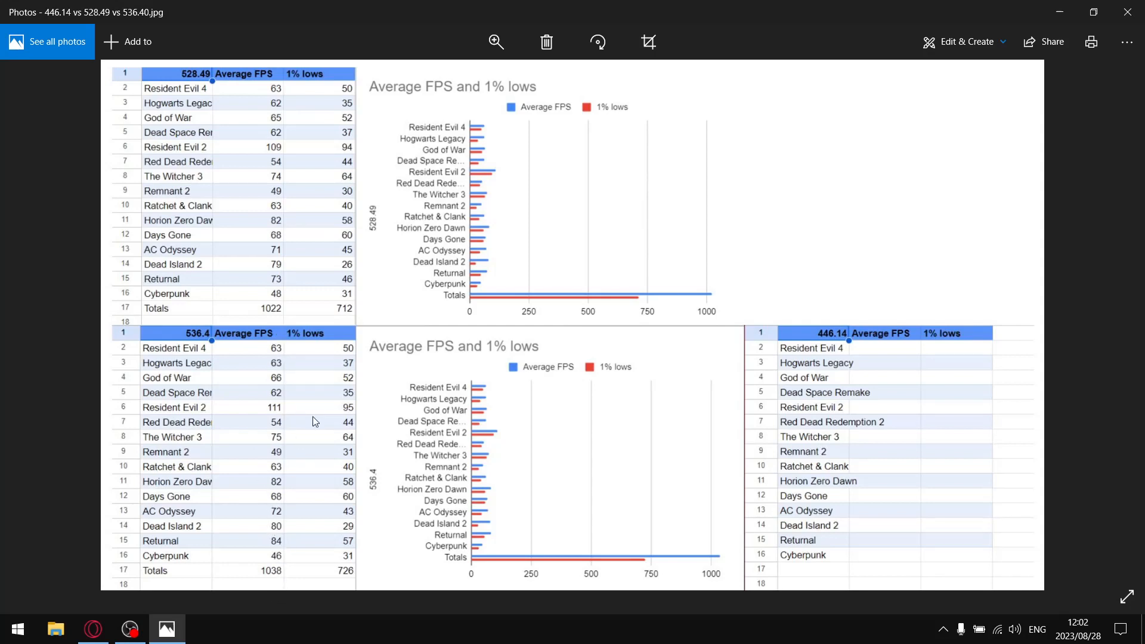
pyautogui.moveTo(353, 351)
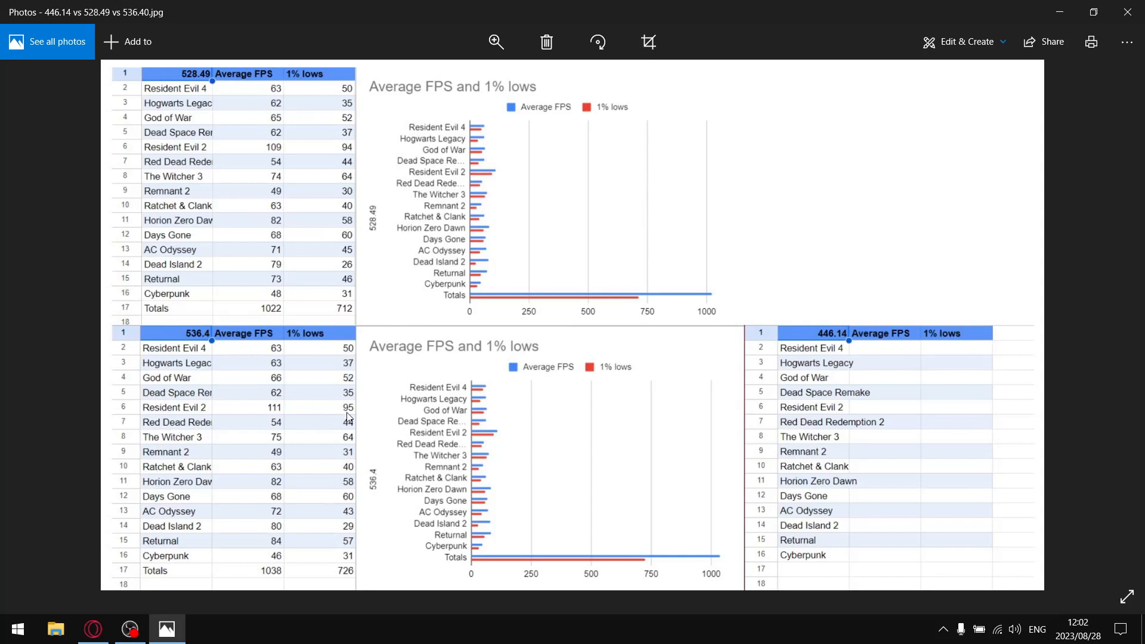
pyautogui.moveTo(358, 578)
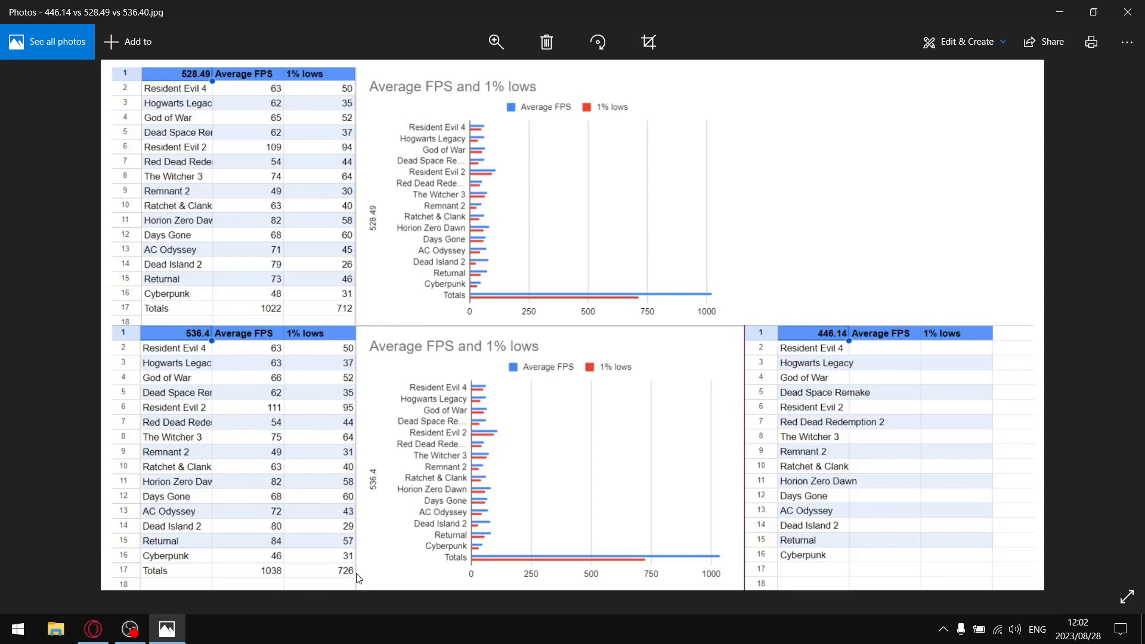
pyautogui.moveTo(354, 580)
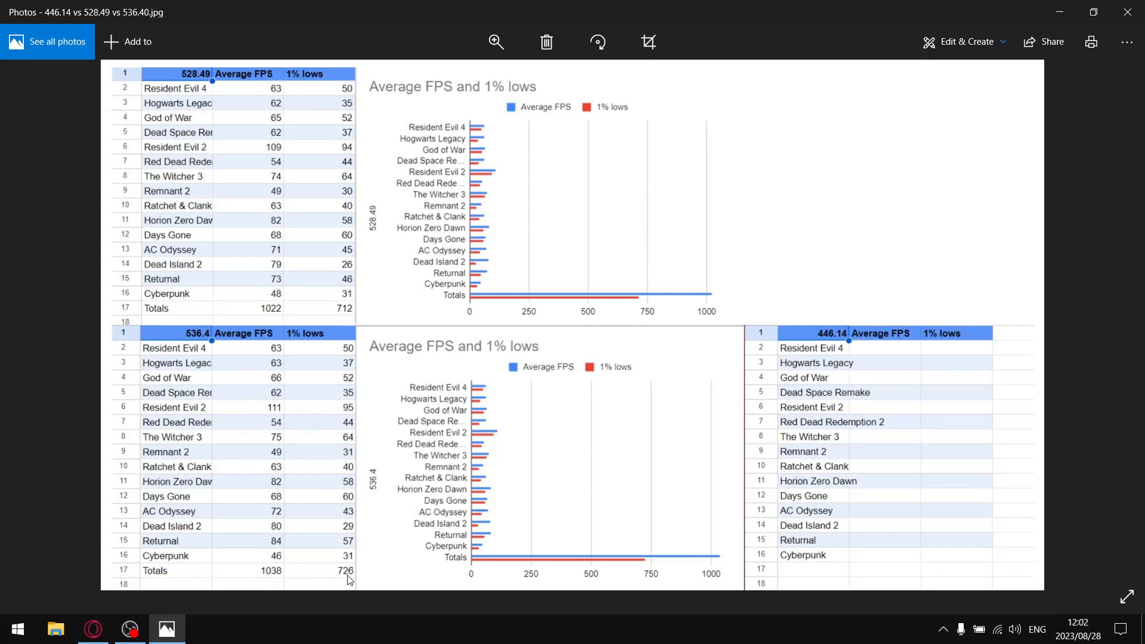
pyautogui.moveTo(211, 101)
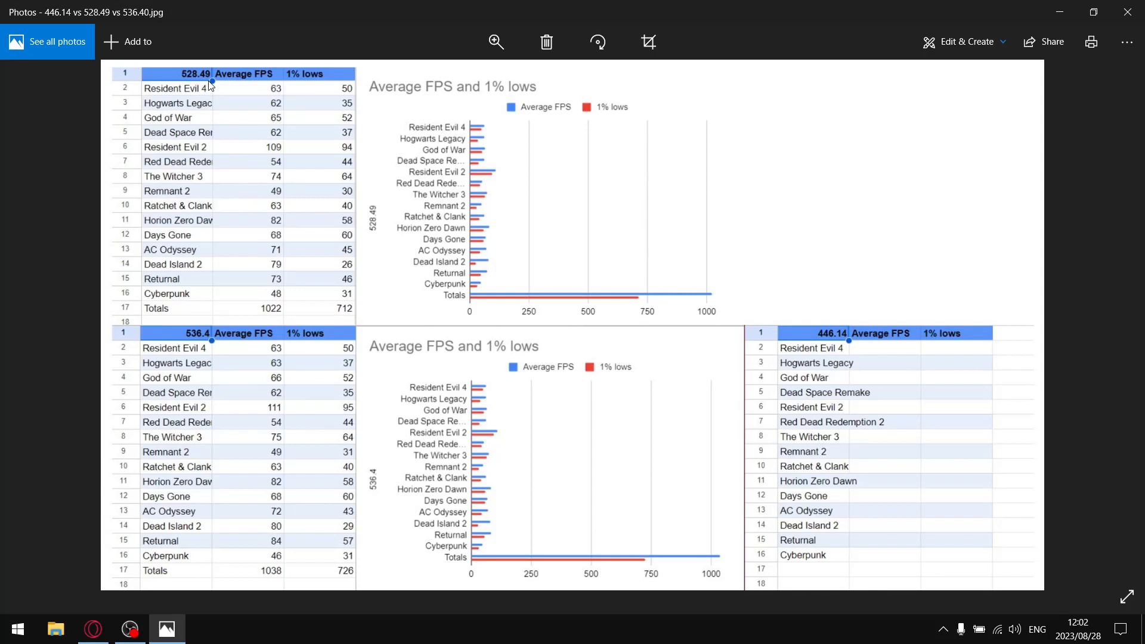
pyautogui.moveTo(317, 260)
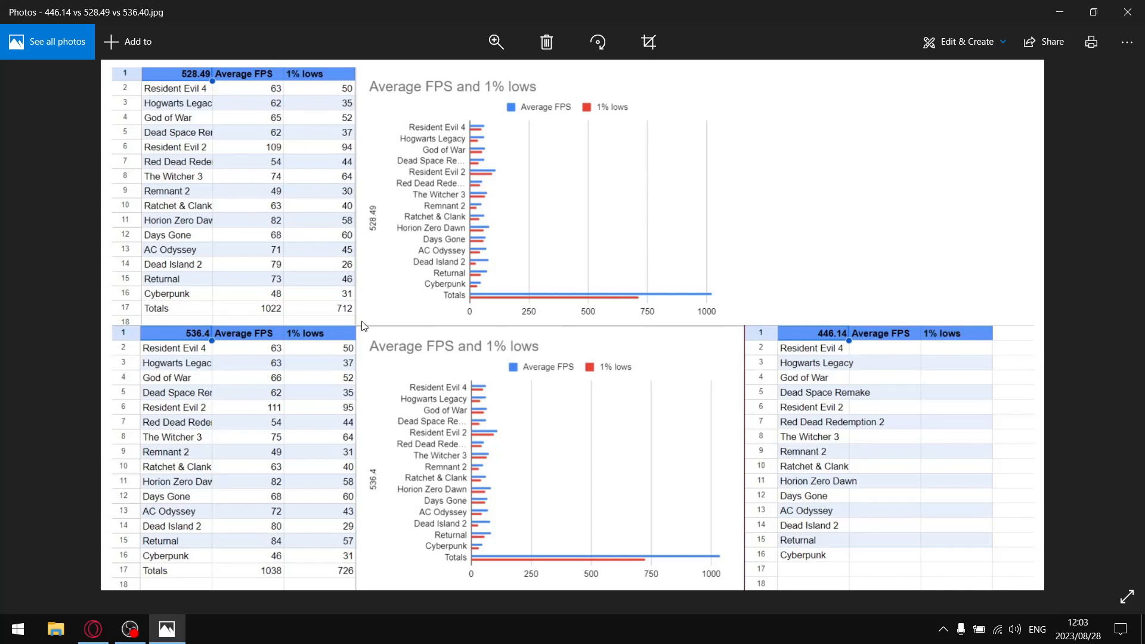
pyautogui.moveTo(327, 544)
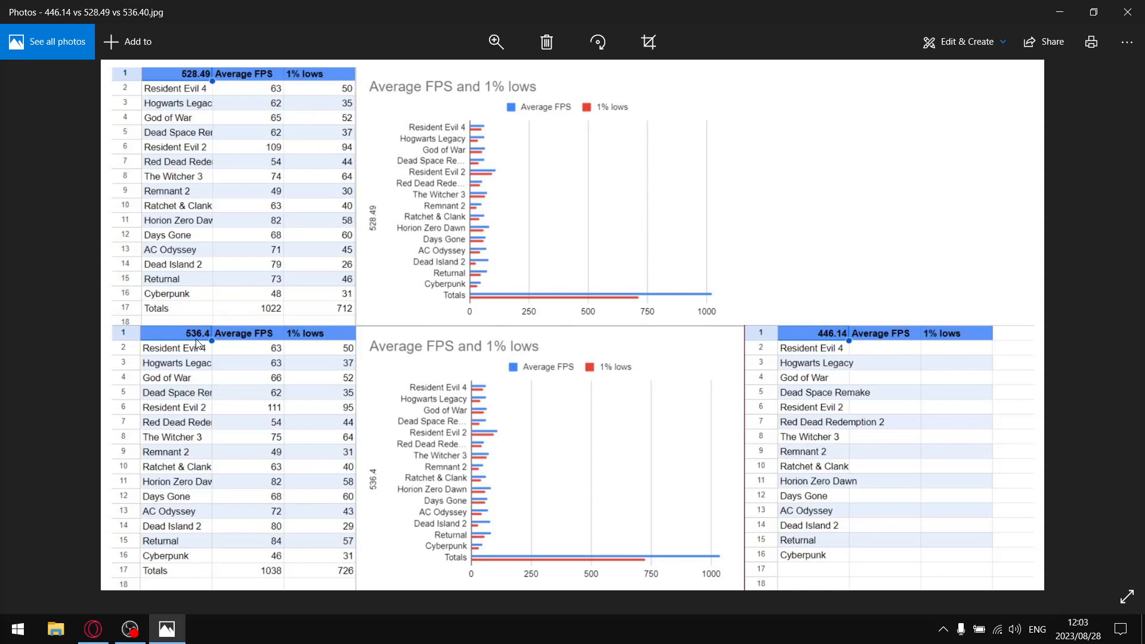
pyautogui.moveTo(299, 344)
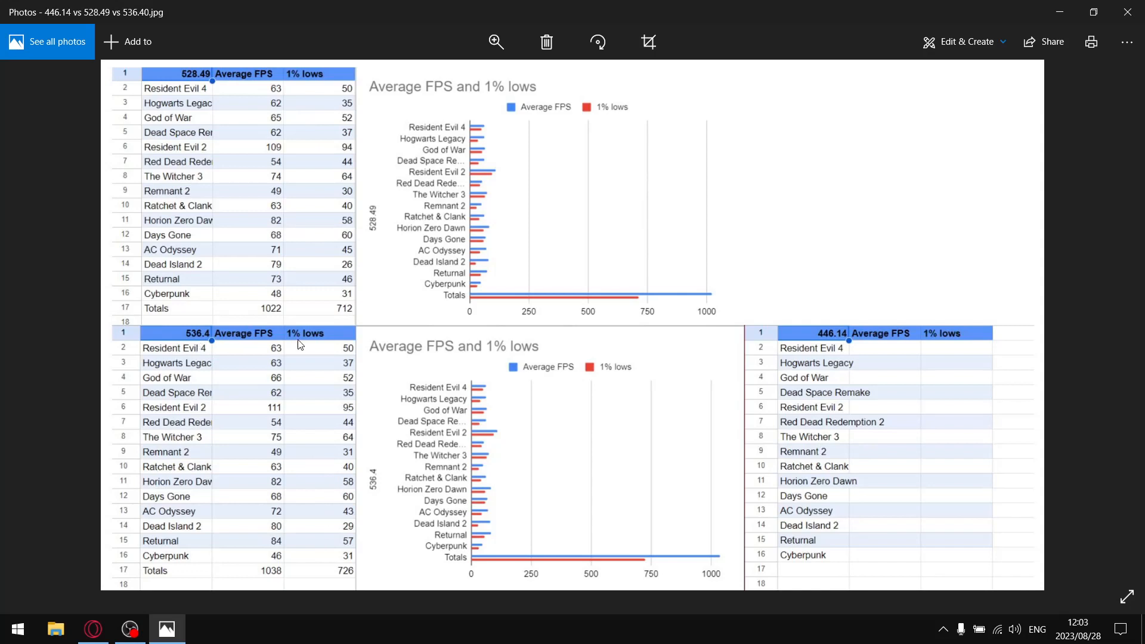
pyautogui.moveTo(632, 261)
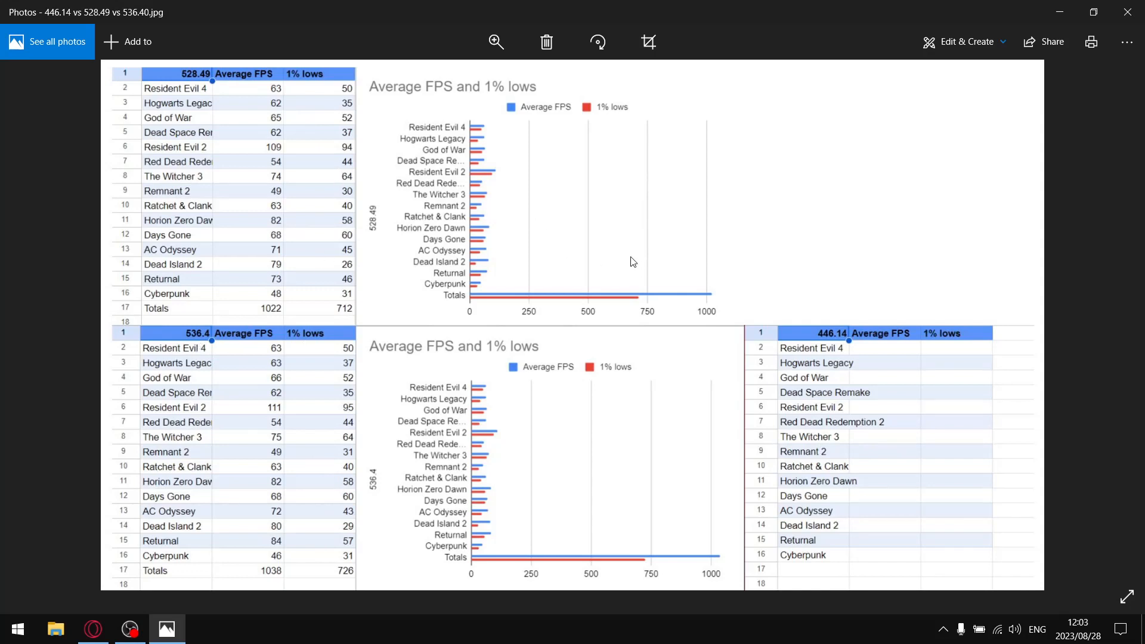
pyautogui.moveTo(476, 252)
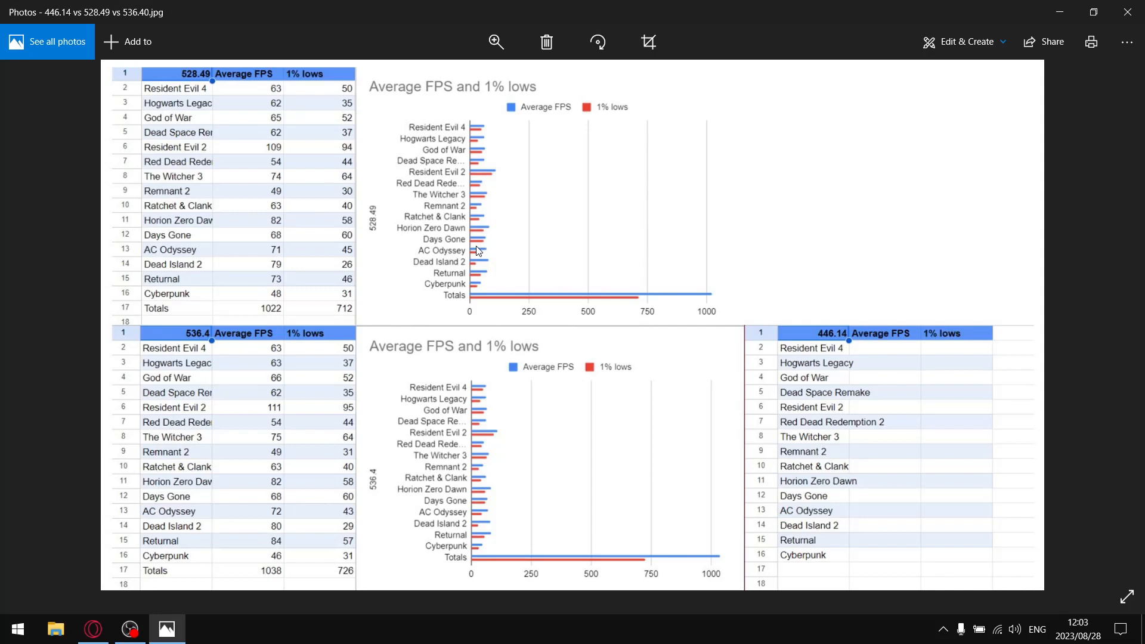
pyautogui.moveTo(630, 179)
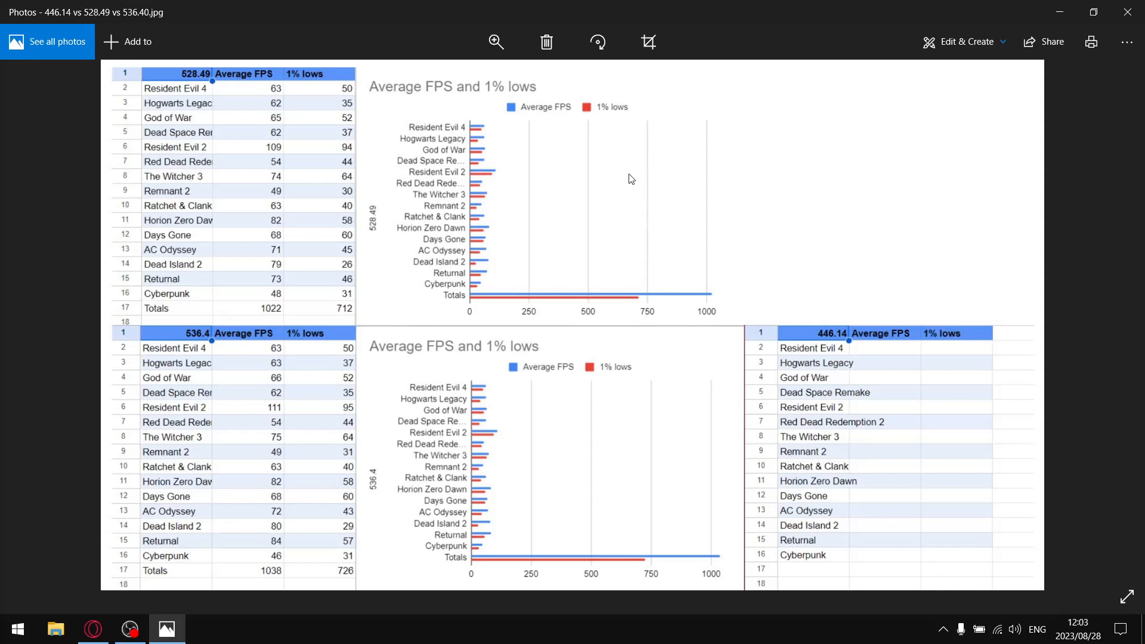
pyautogui.moveTo(541, 166)
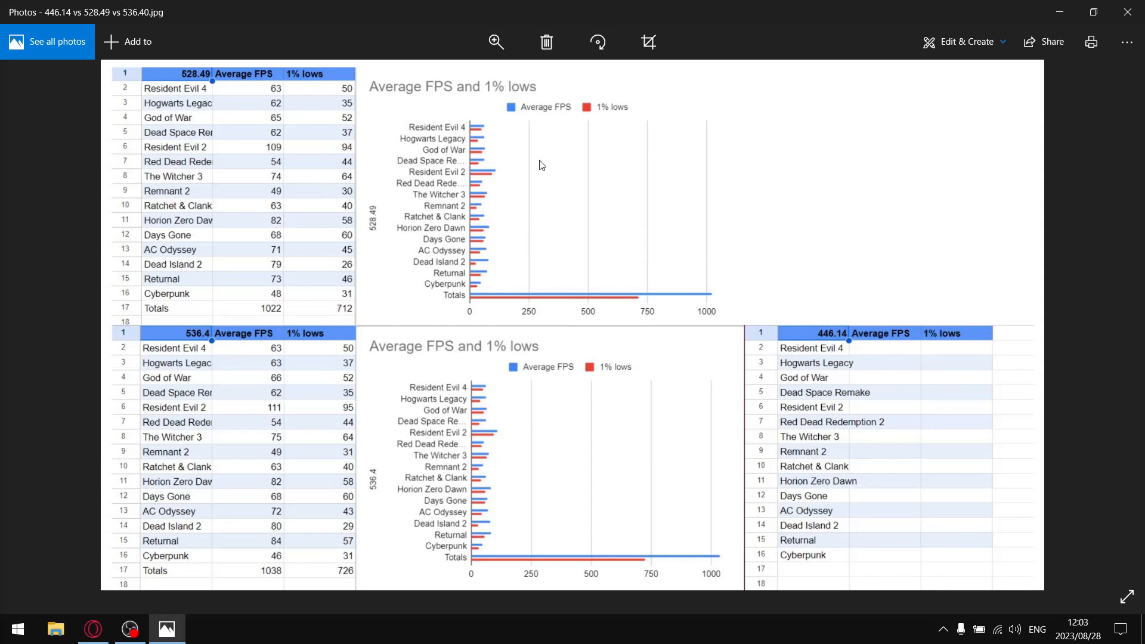
pyautogui.moveTo(654, 274)
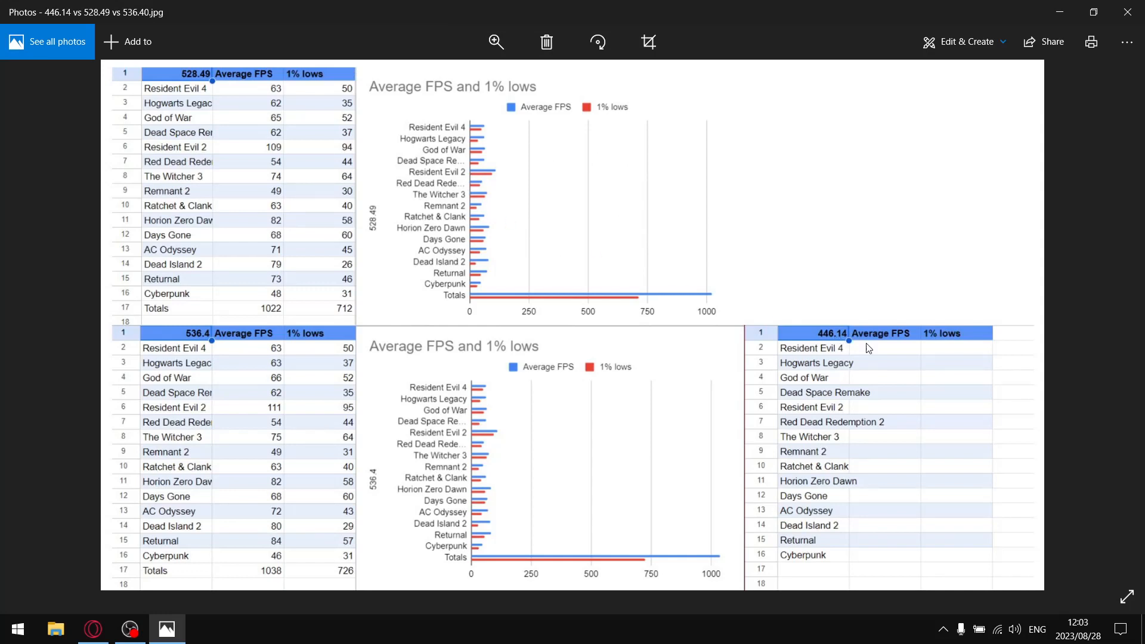
pyautogui.moveTo(839, 344)
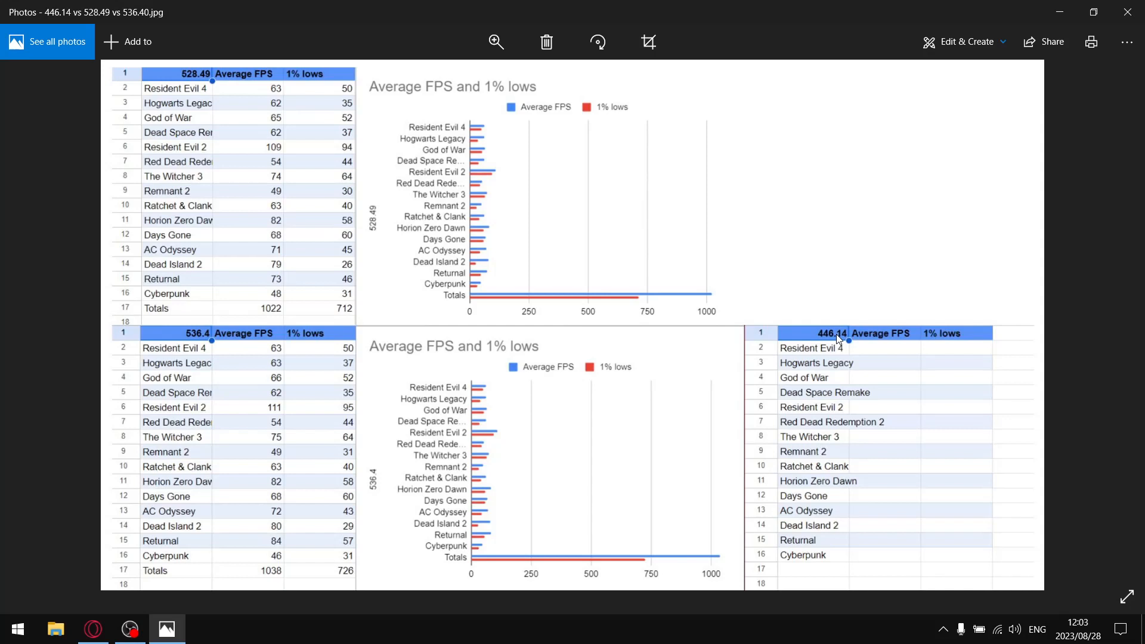
pyautogui.moveTo(873, 365)
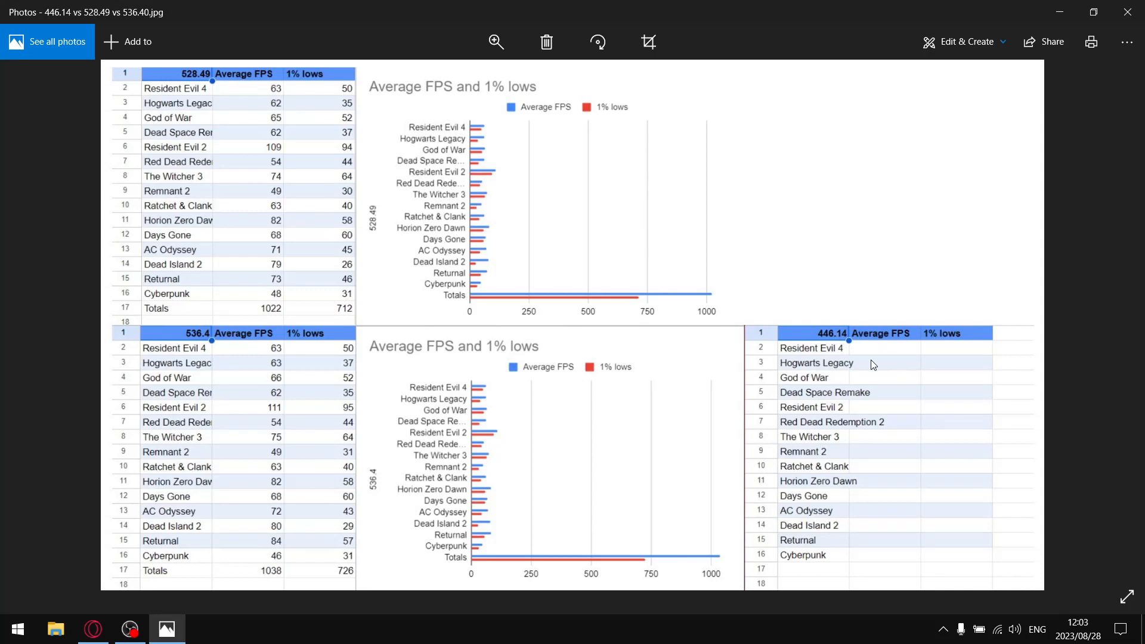
pyautogui.moveTo(774, 321)
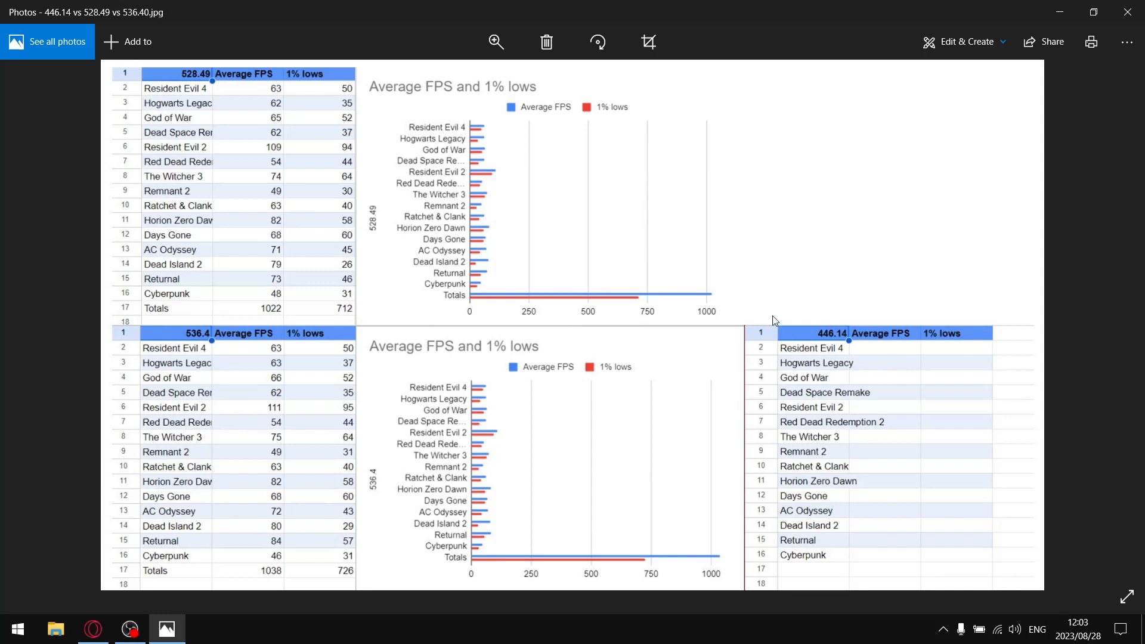
pyautogui.moveTo(758, 375)
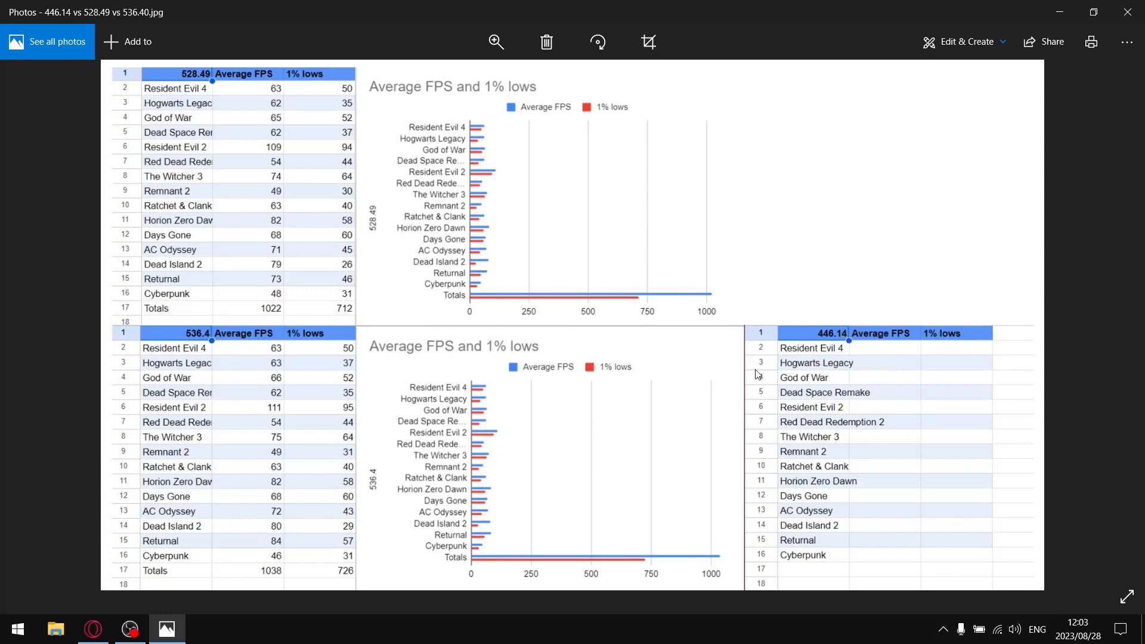
pyautogui.moveTo(455, 376)
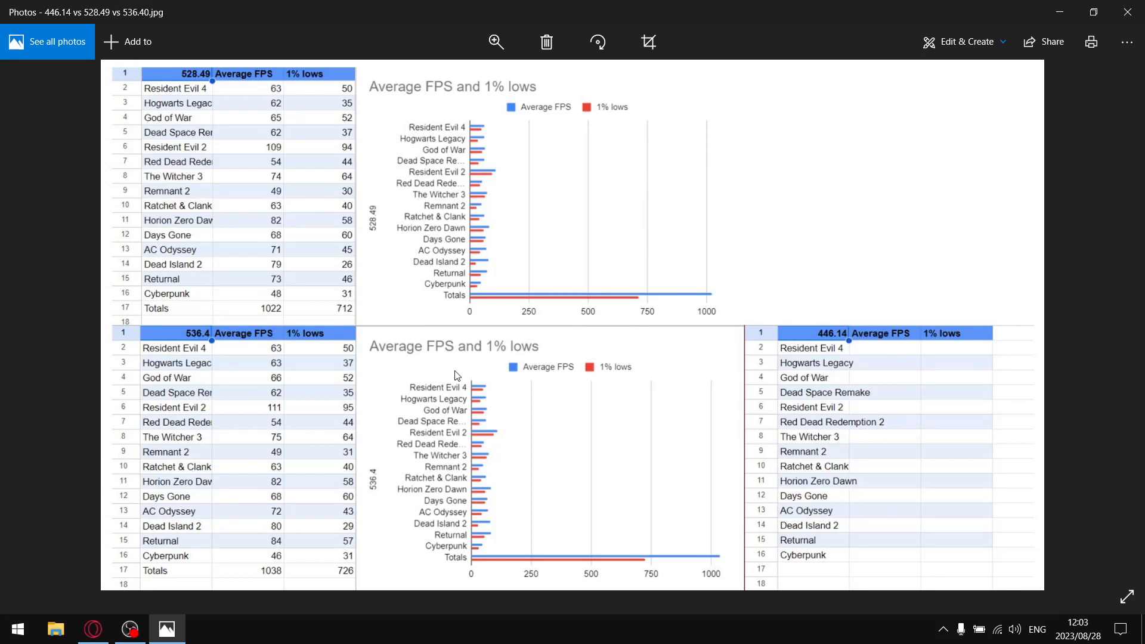
pyautogui.moveTo(298, 309)
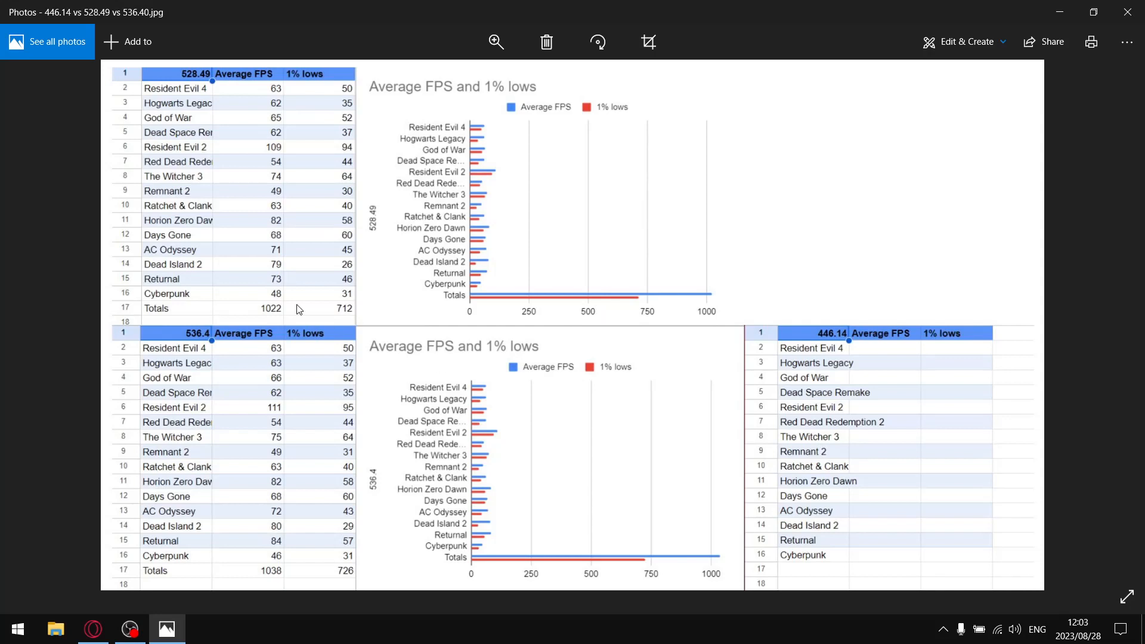
pyautogui.moveTo(453, 321)
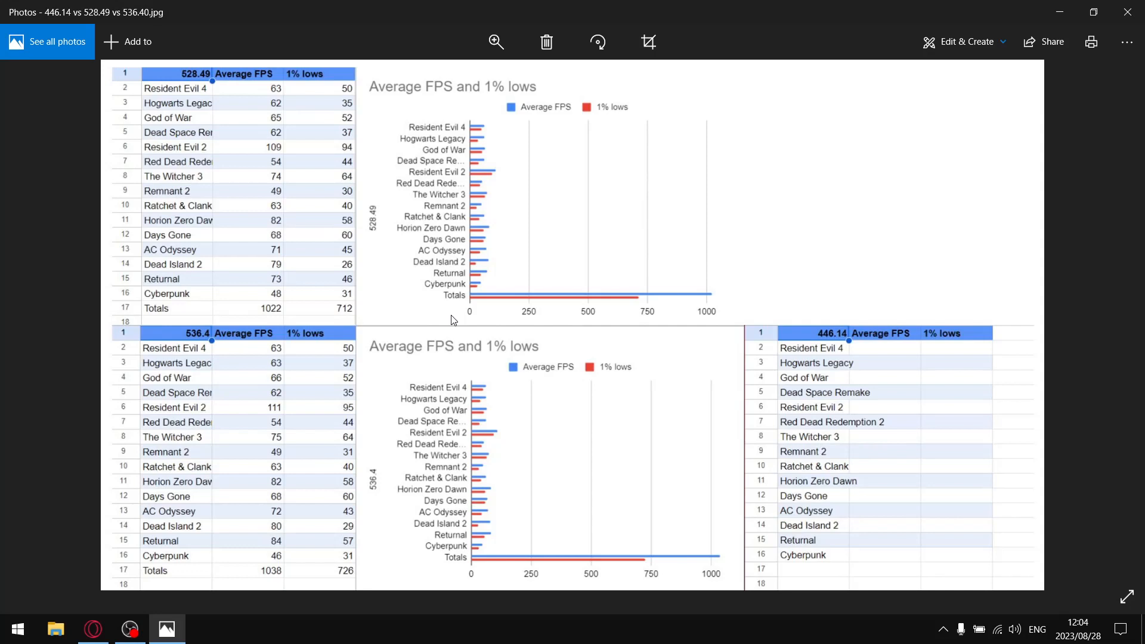
pyautogui.moveTo(229, 353)
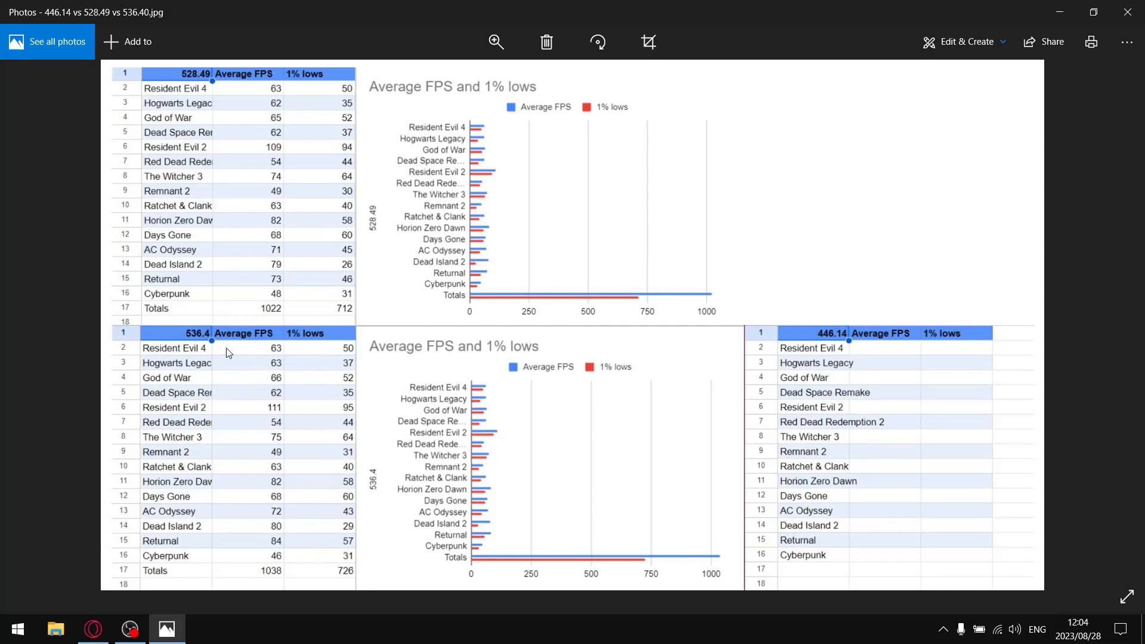
pyautogui.moveTo(241, 455)
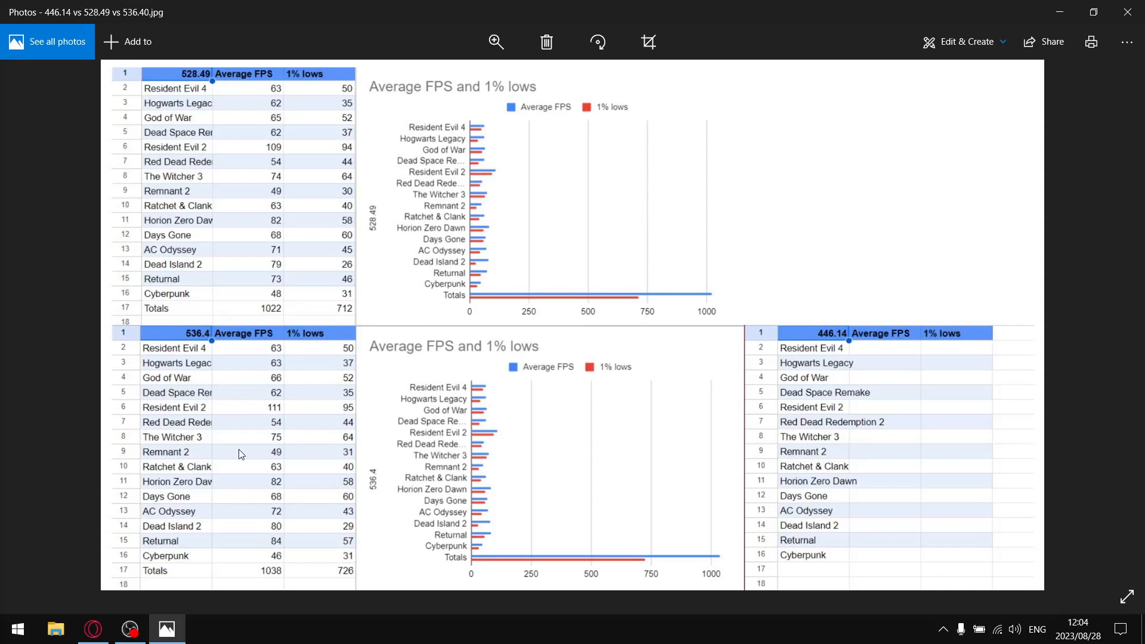
pyautogui.moveTo(197, 475)
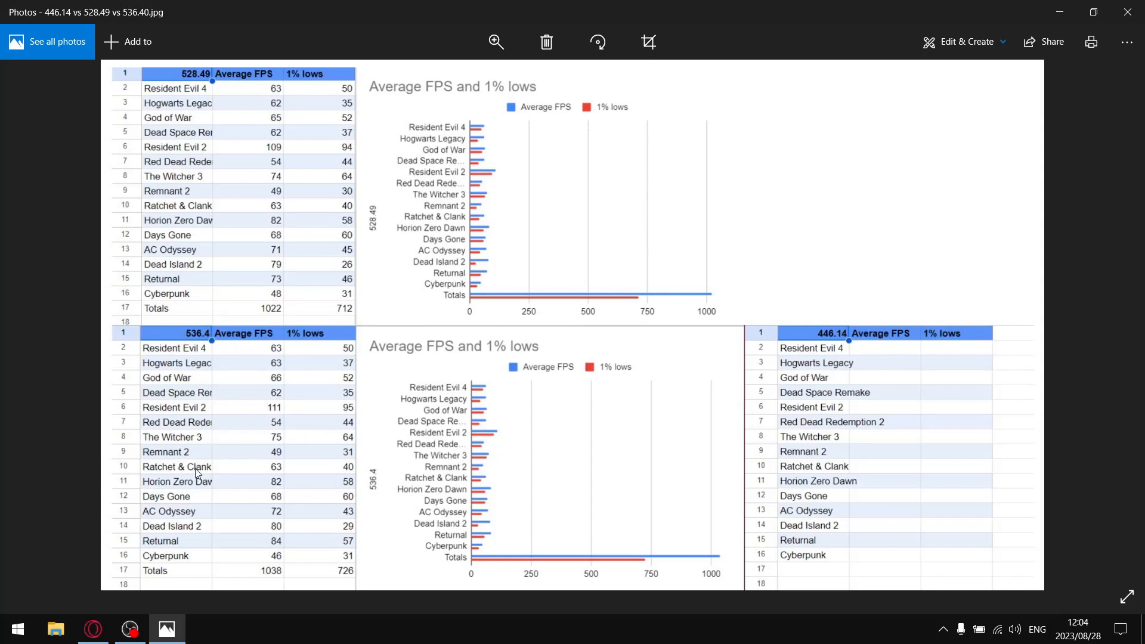
pyautogui.moveTo(220, 433)
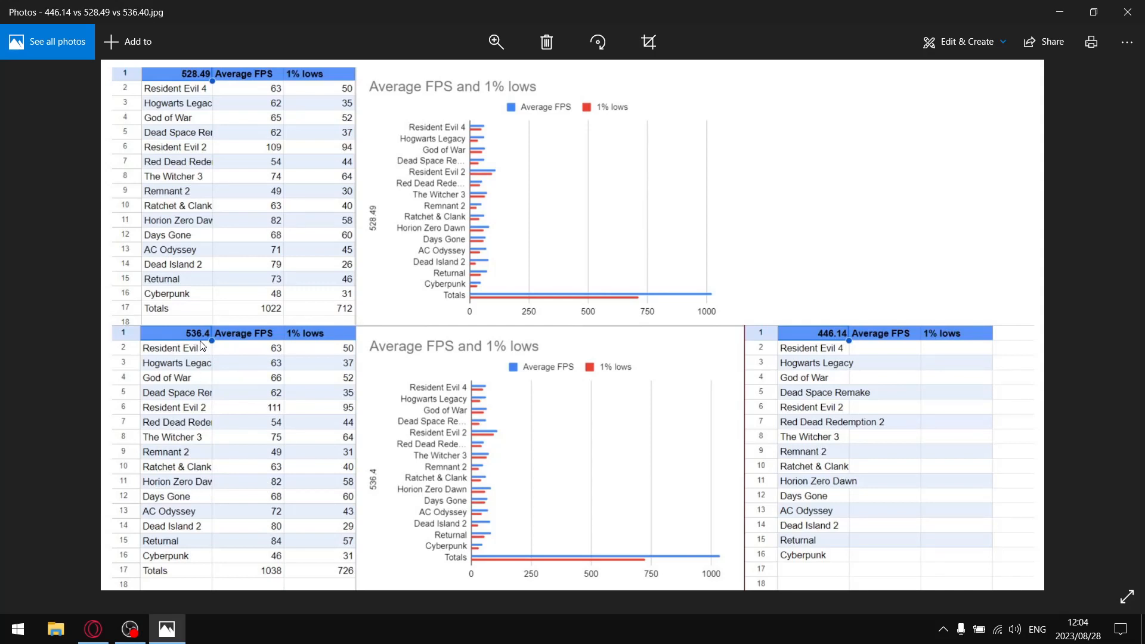
pyautogui.moveTo(359, 401)
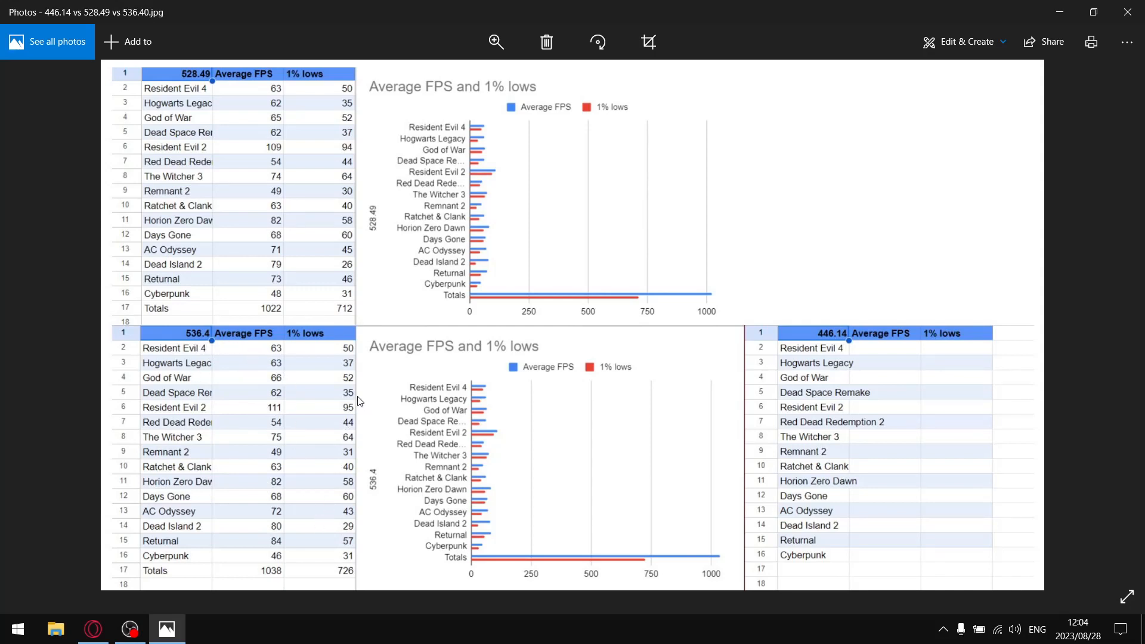
pyautogui.moveTo(310, 406)
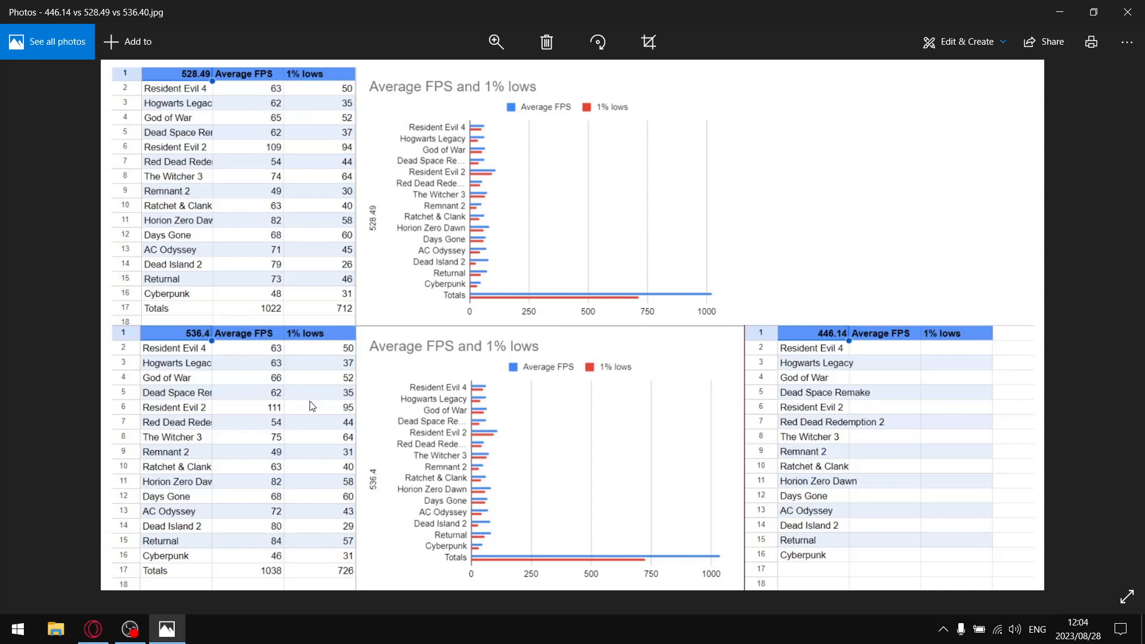